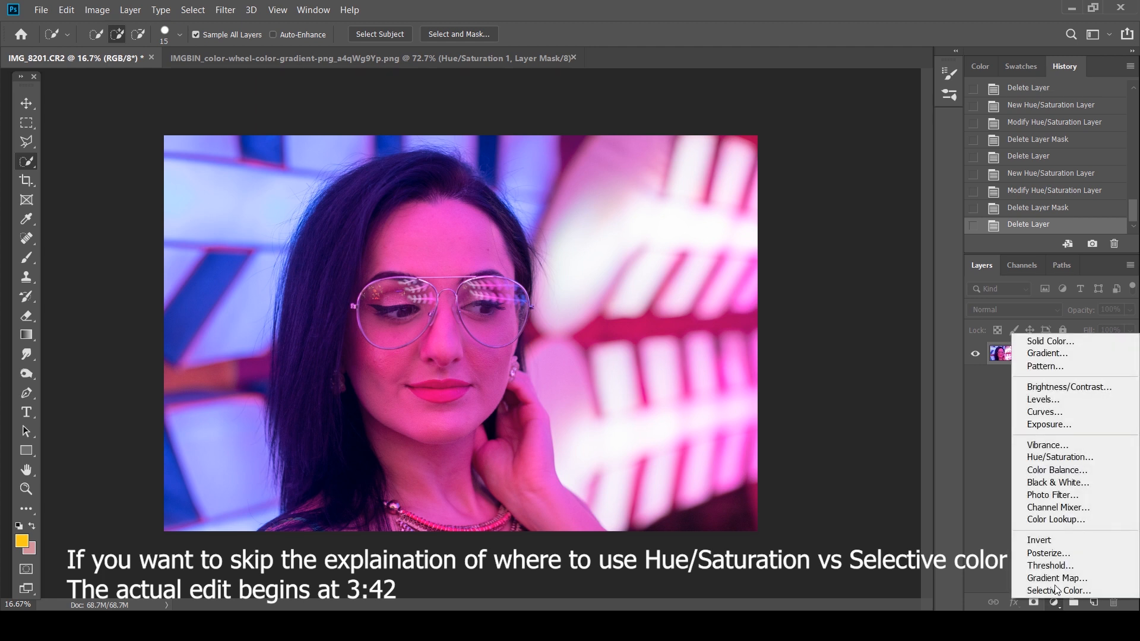
Step: Add a Hue/Saturation layer and shift the Magentas hue to -53
click(1059, 457)
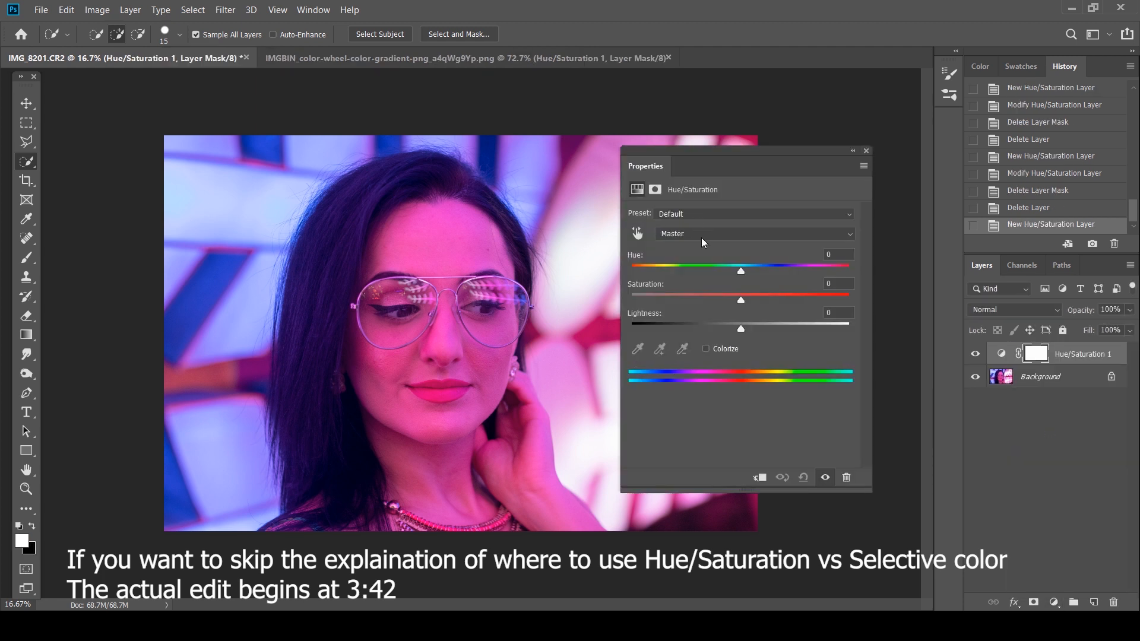
click(754, 233)
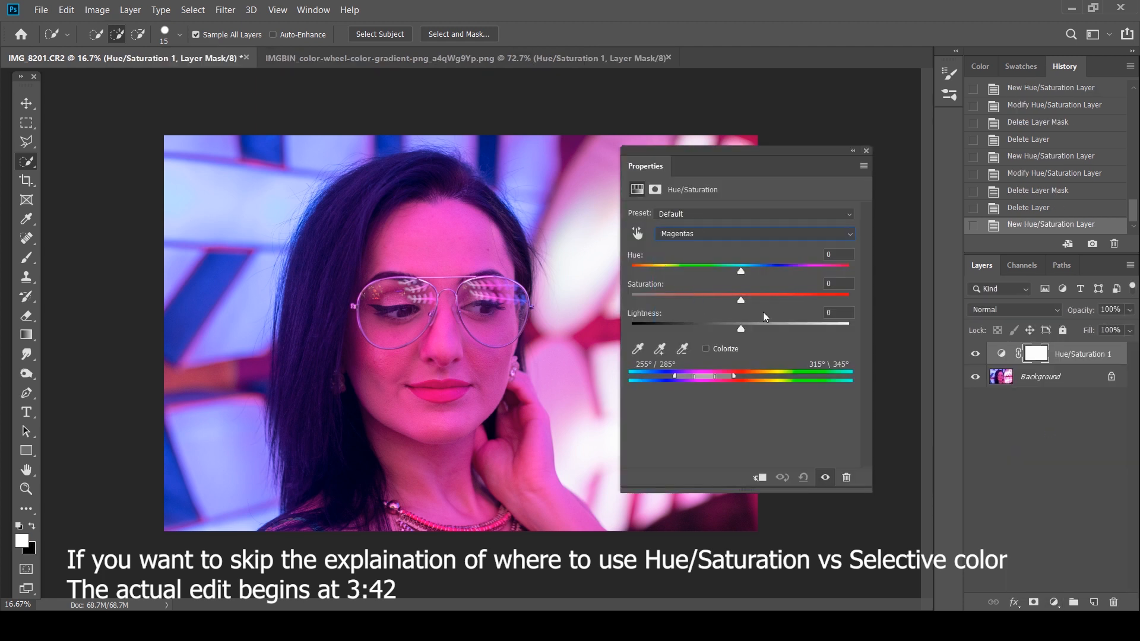
drag(741, 271, 731, 271)
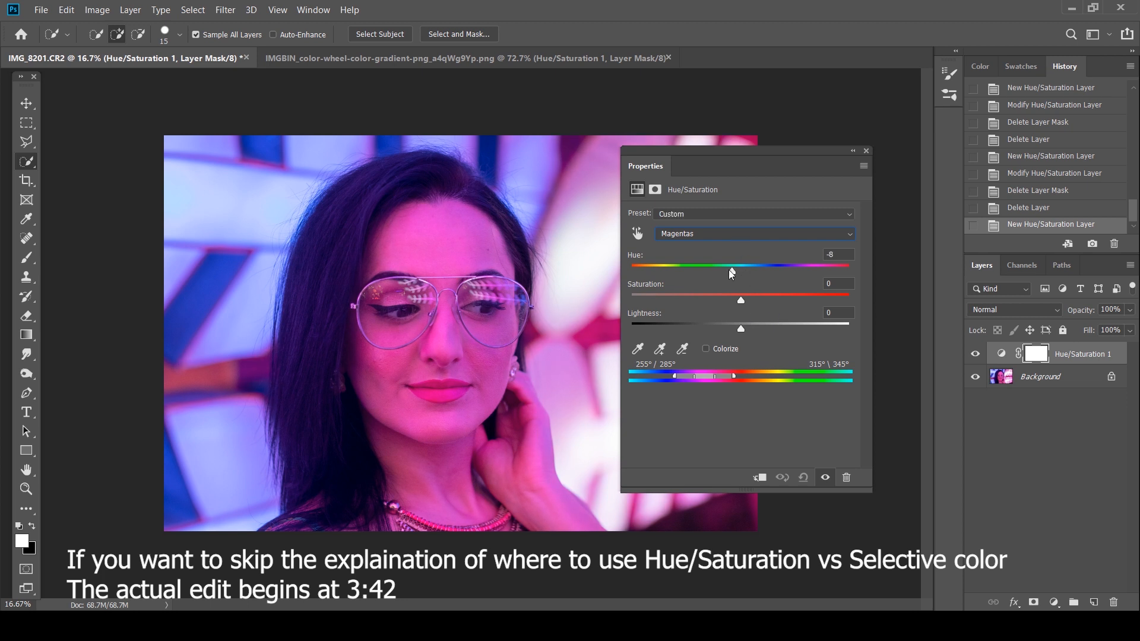
drag(731, 265, 688, 272)
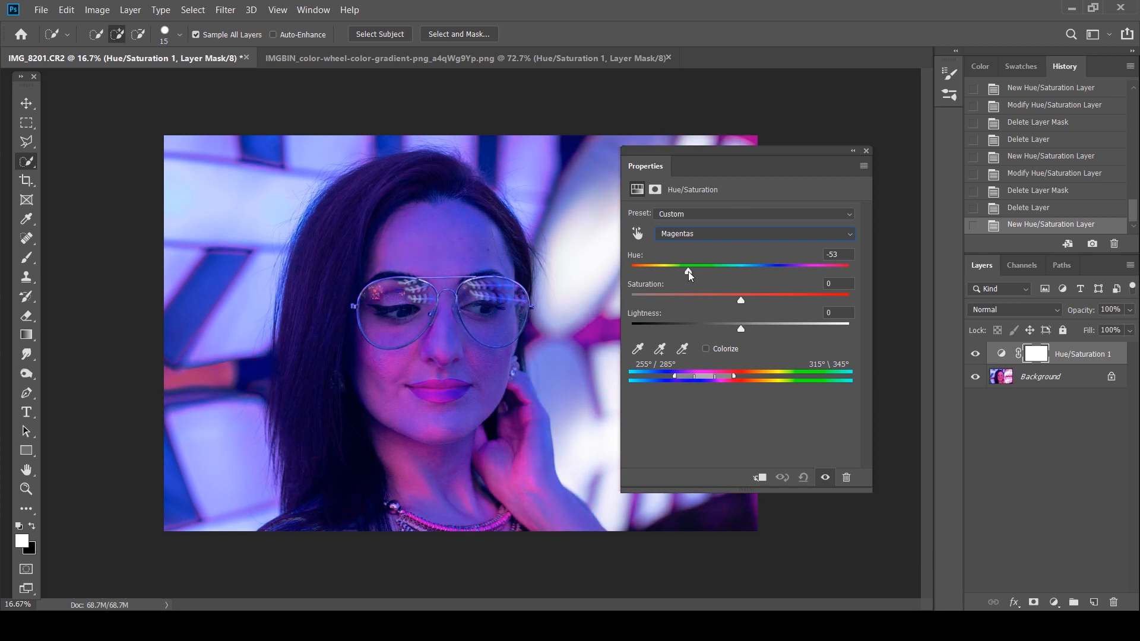
drag(688, 271, 687, 272)
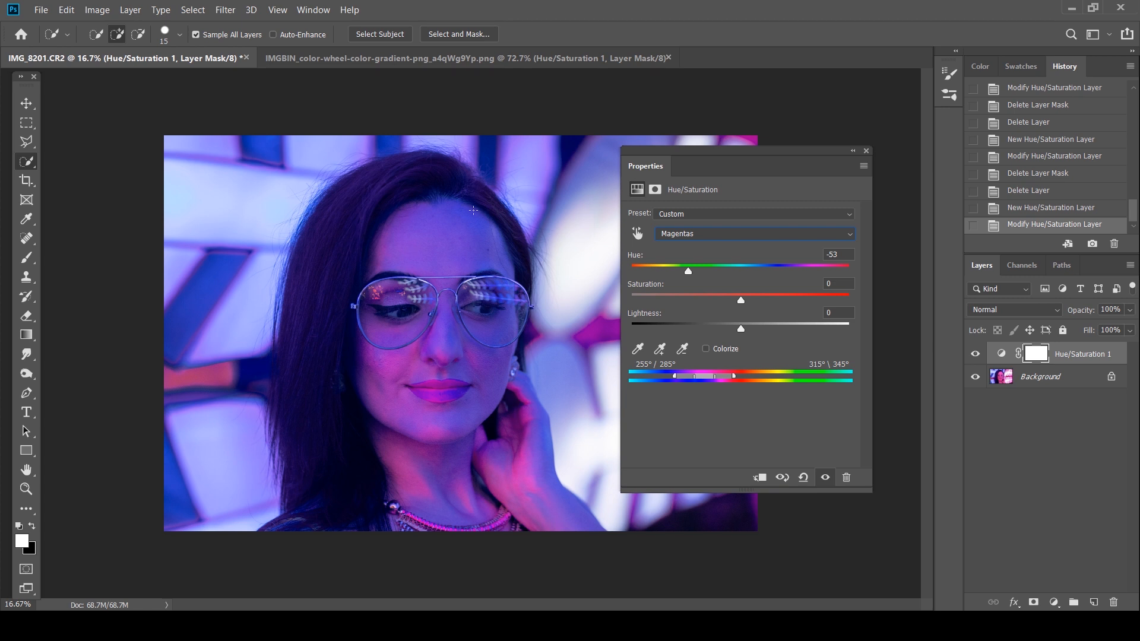
mouse_move(424, 251)
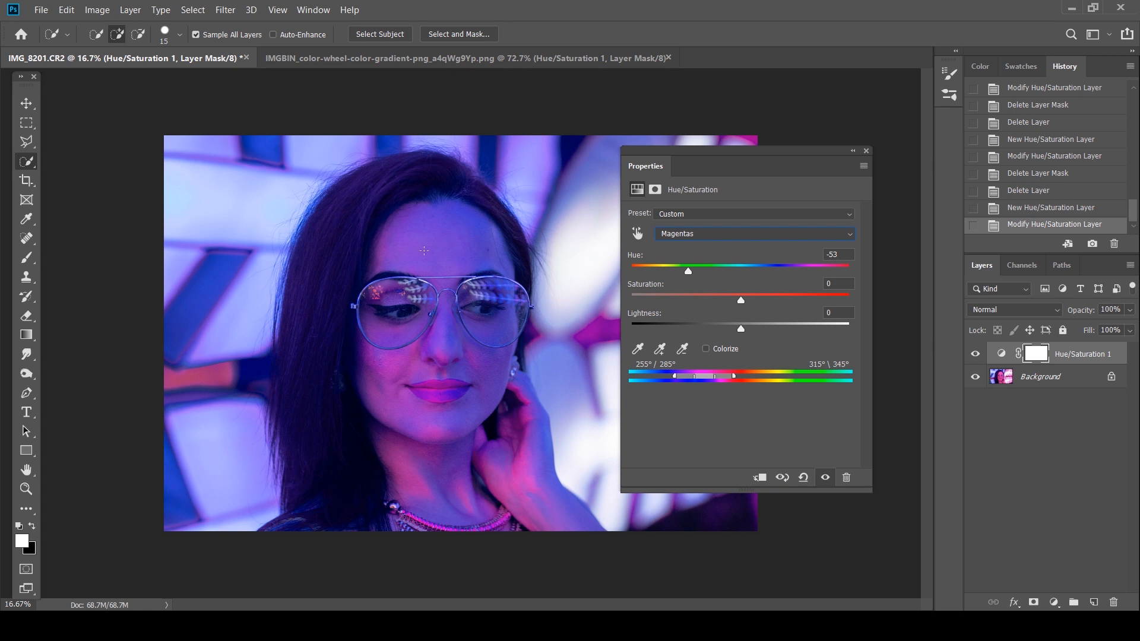
mouse_move(469, 201)
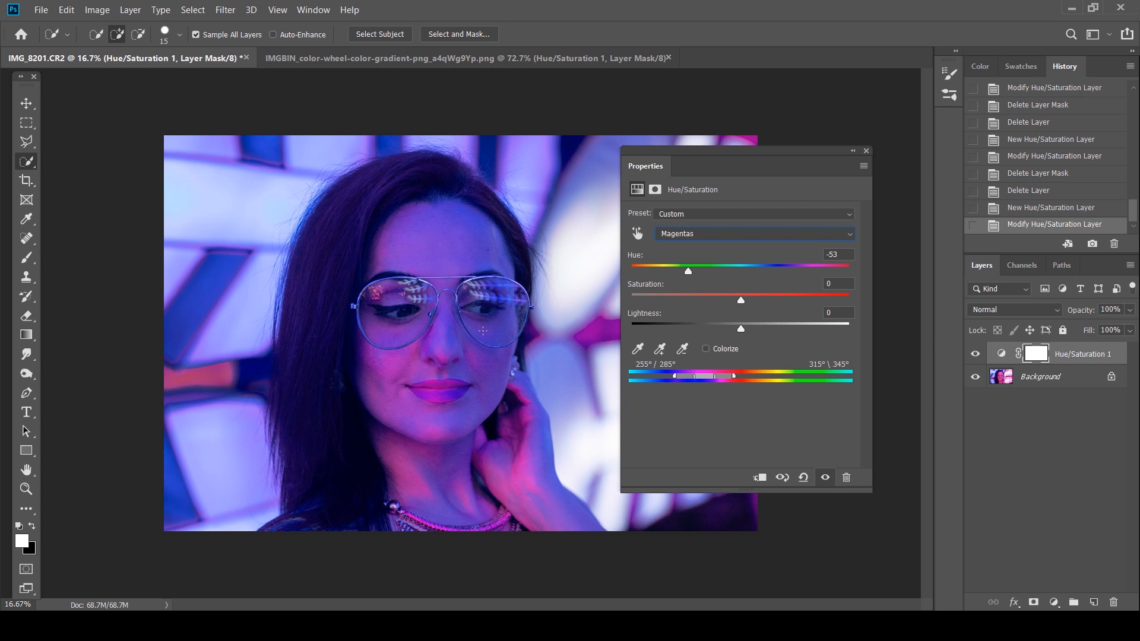
mouse_move(473, 257)
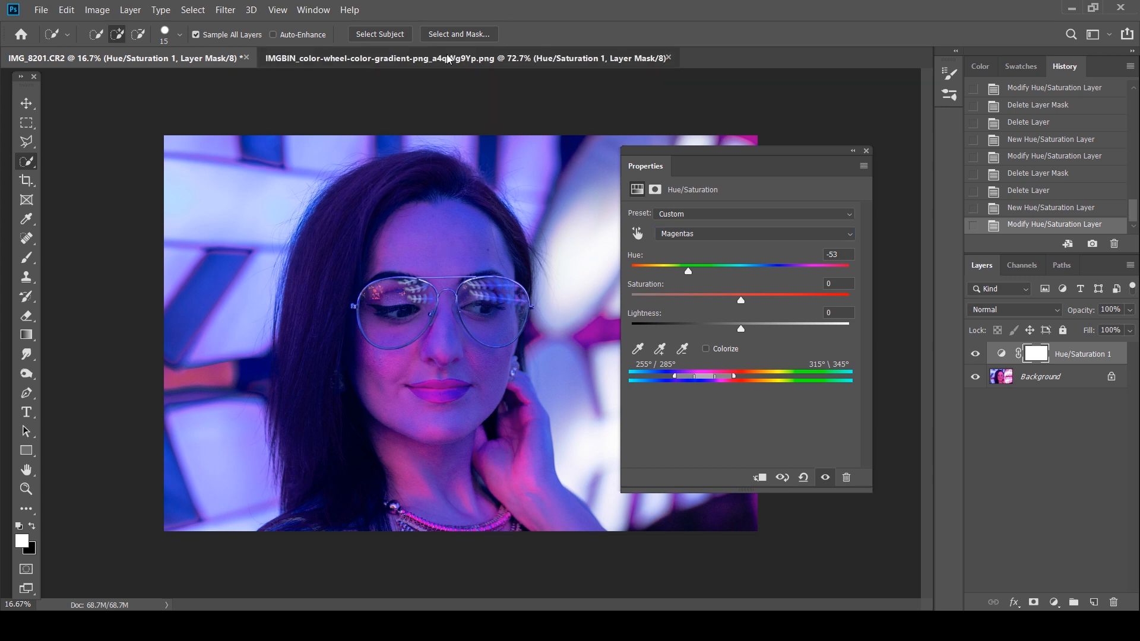
Step: In the colour wheel document, sweep the Magentas hue and settle it at -41
click(466, 58)
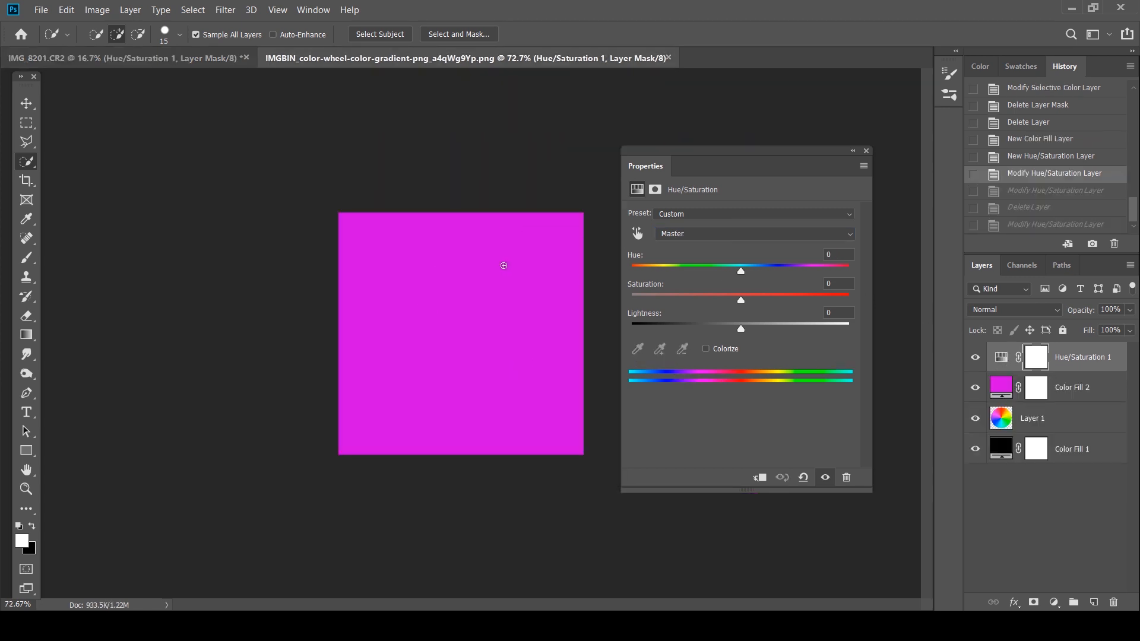
click(752, 233)
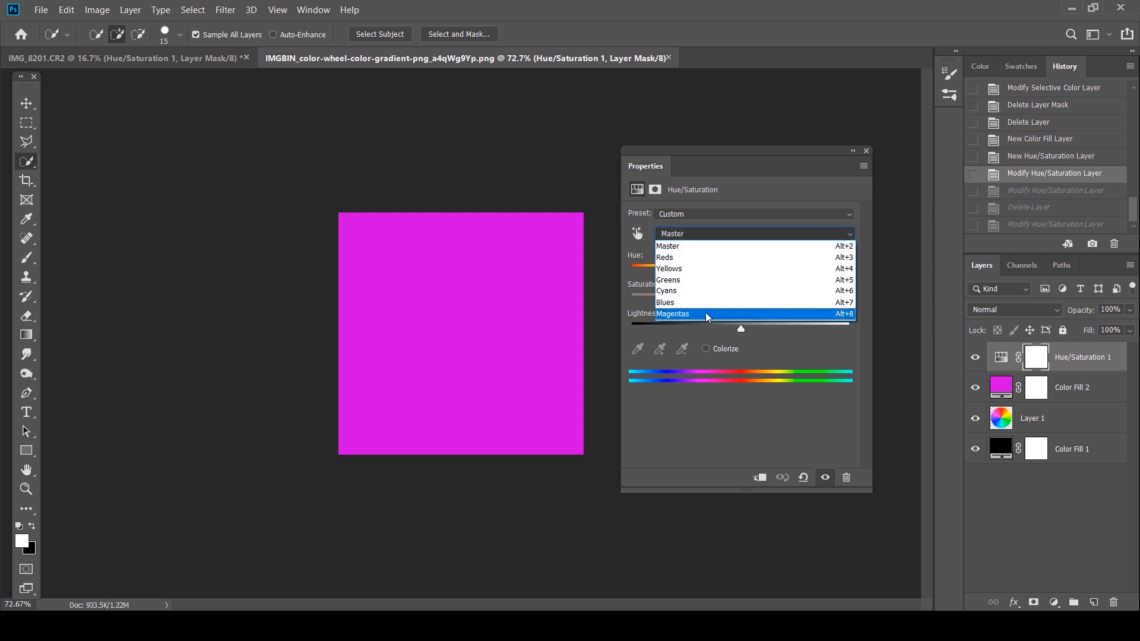
click(672, 314)
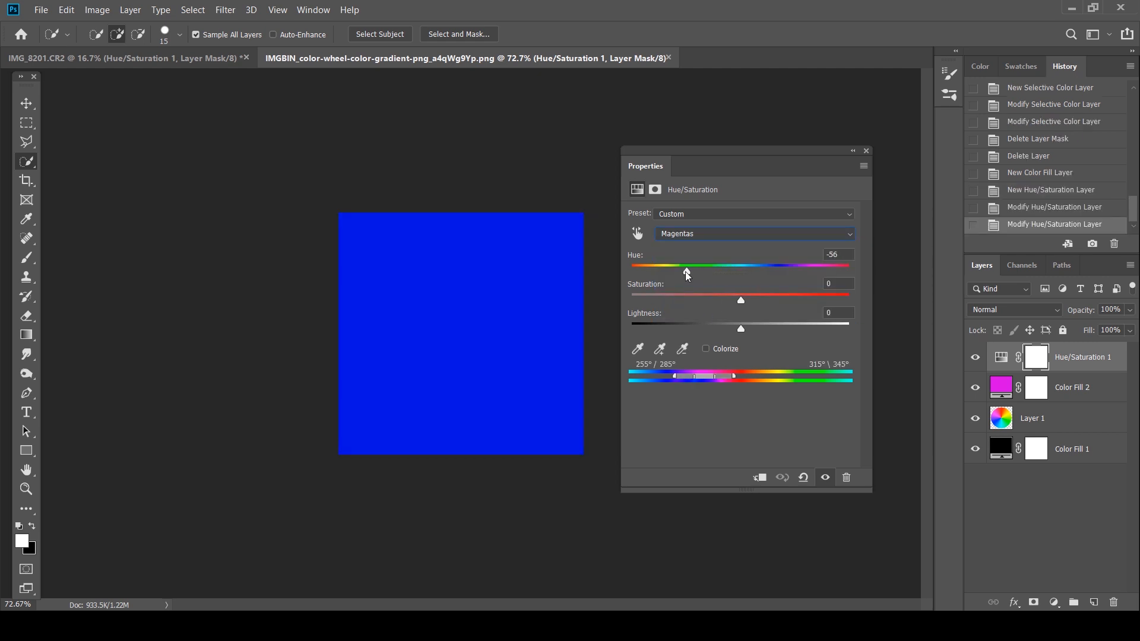
drag(684, 265, 773, 265)
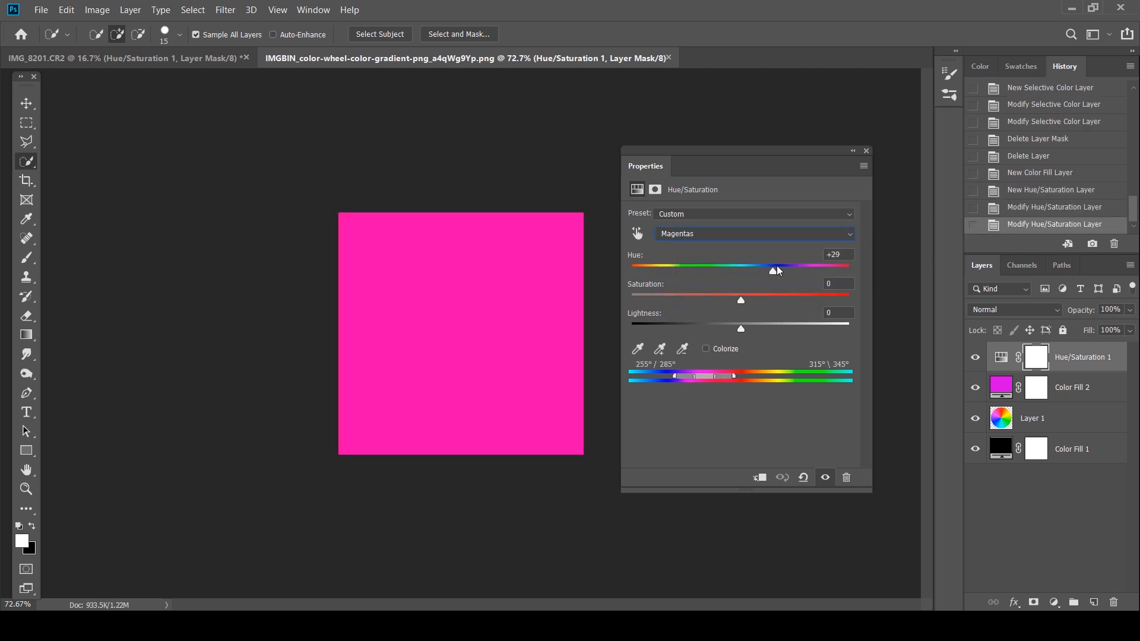
drag(773, 269, 636, 269)
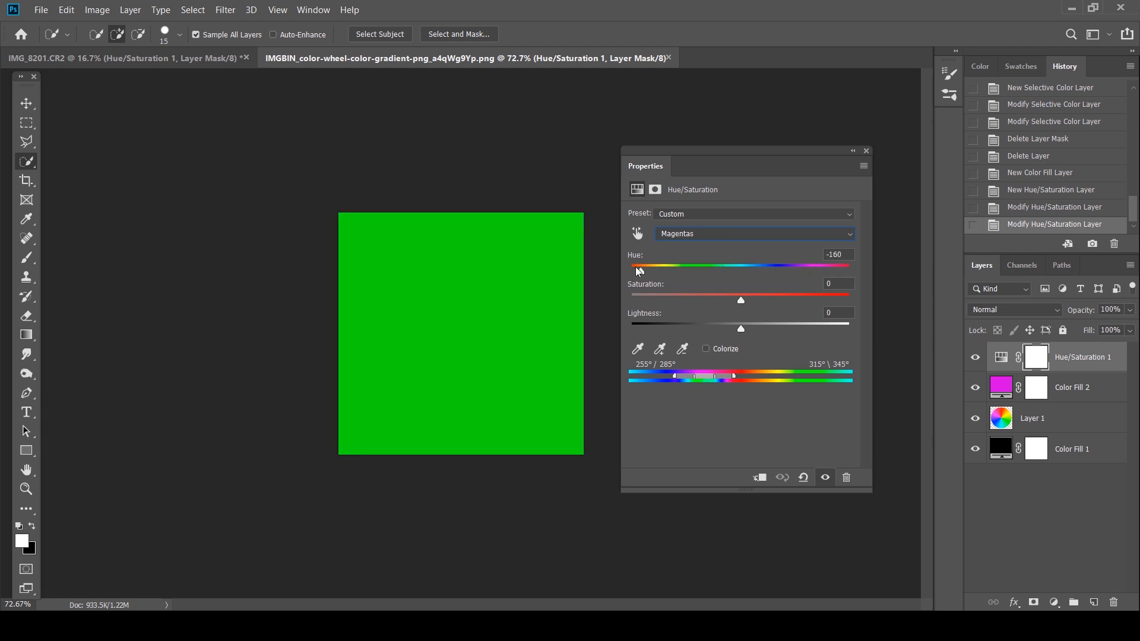
drag(636, 266, 696, 266)
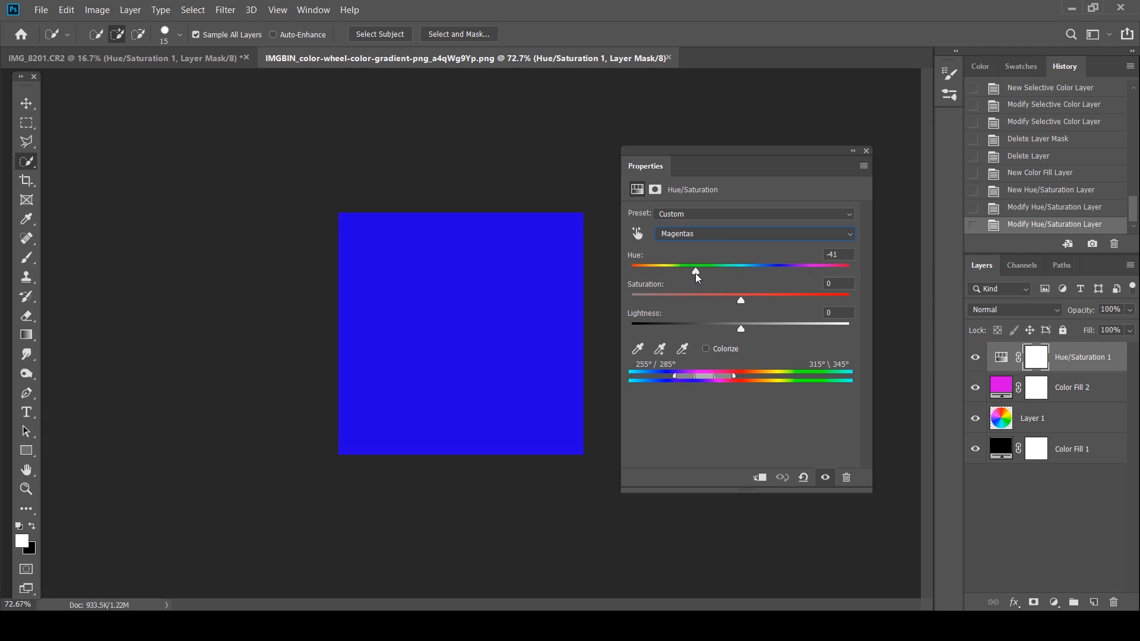
drag(695, 271, 663, 271)
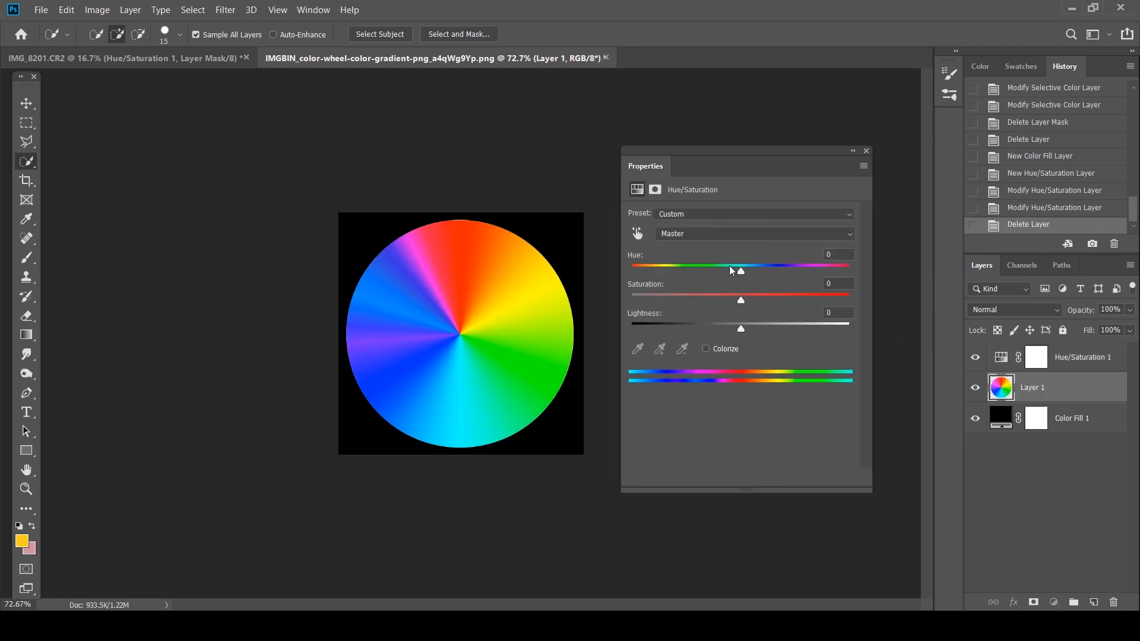
Step: Test a Magentas hue shift near -70 on the wheel, then reset Hue/Saturation to defaults
click(752, 234)
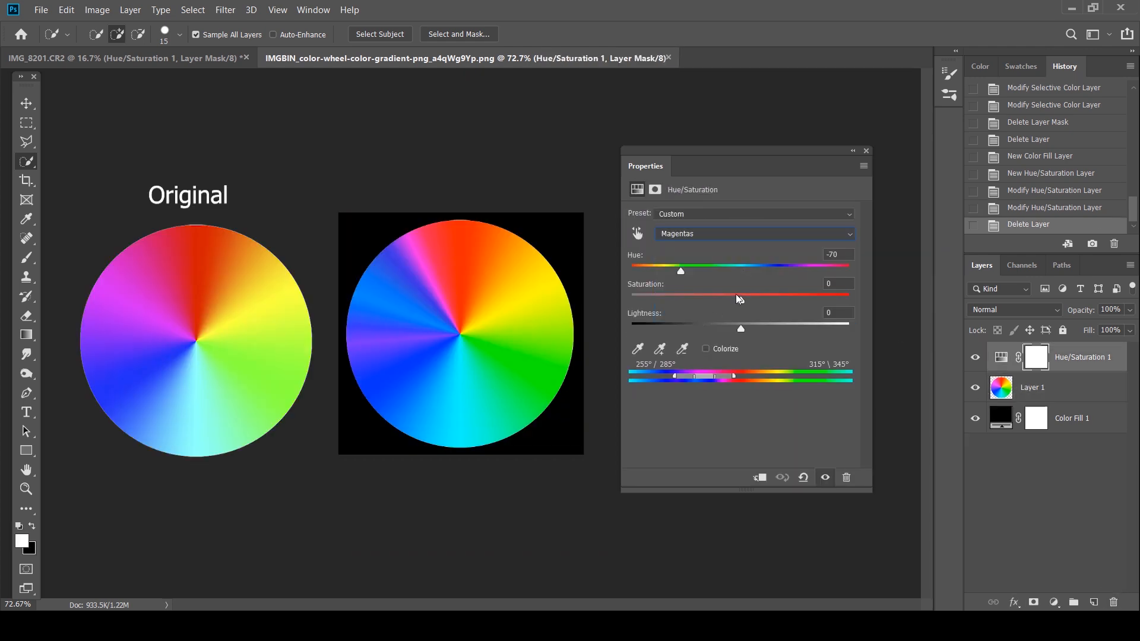
drag(680, 271, 703, 271)
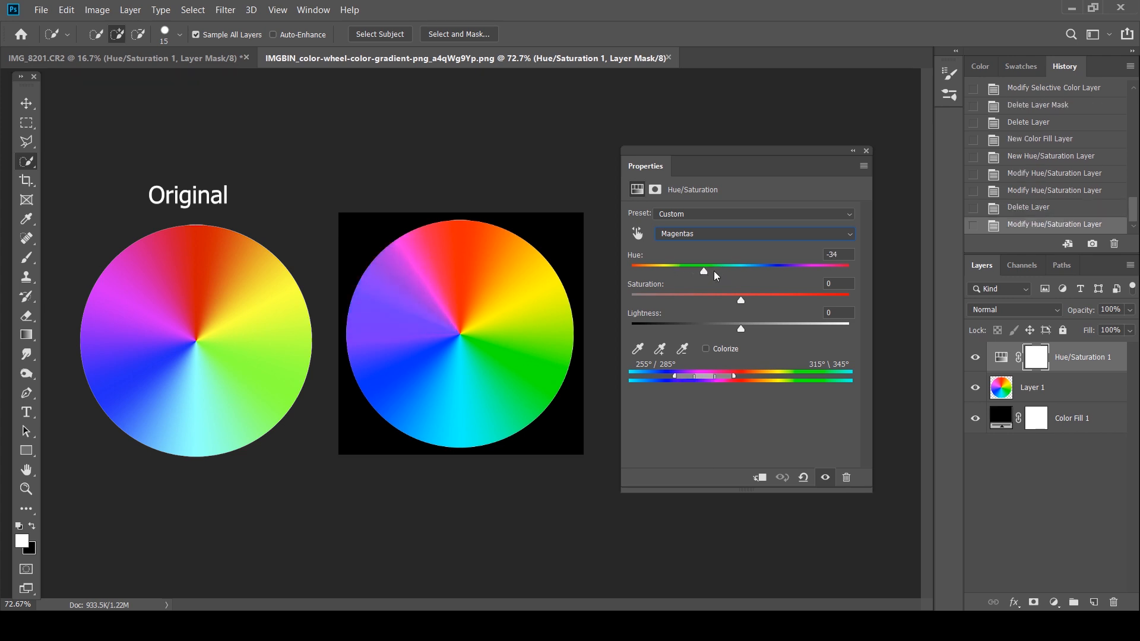
drag(702, 271, 671, 271)
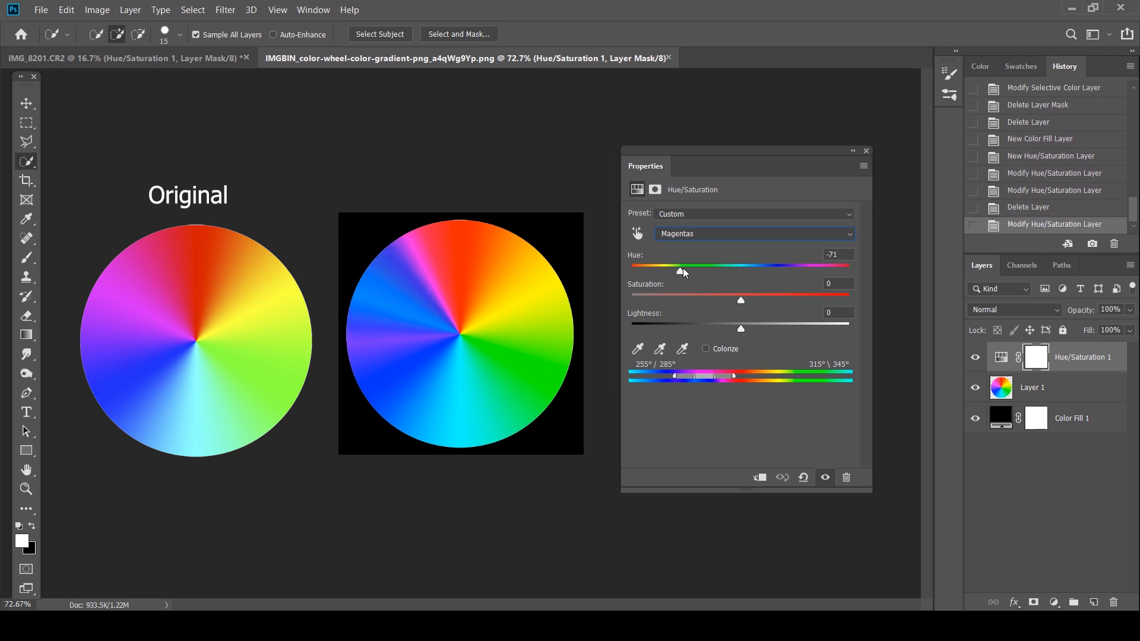
drag(671, 265, 683, 271)
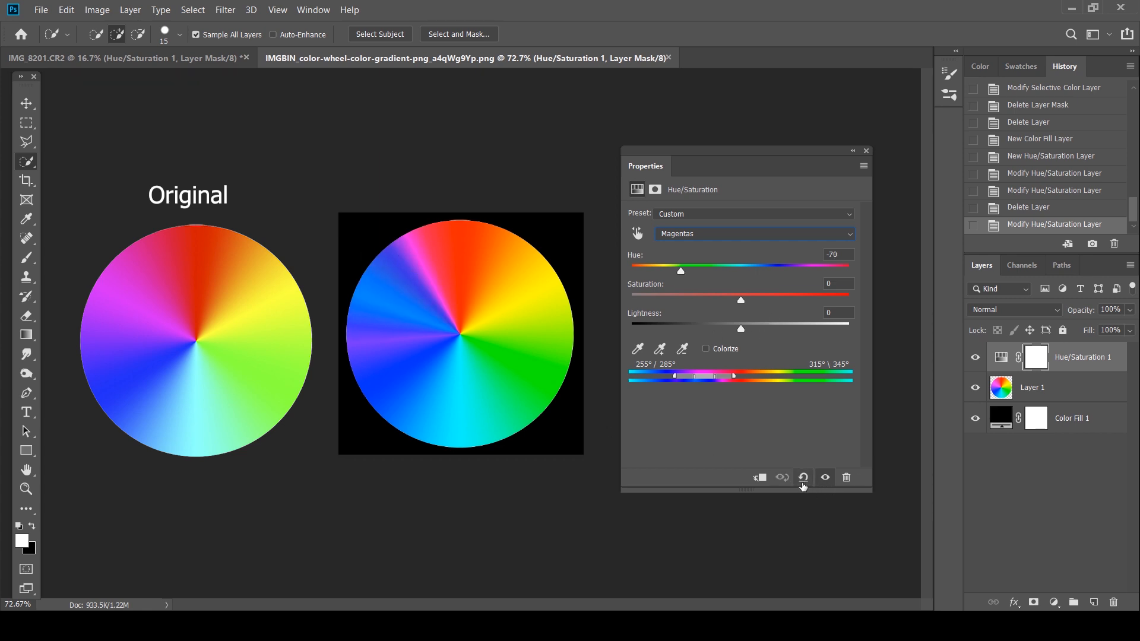
click(803, 477)
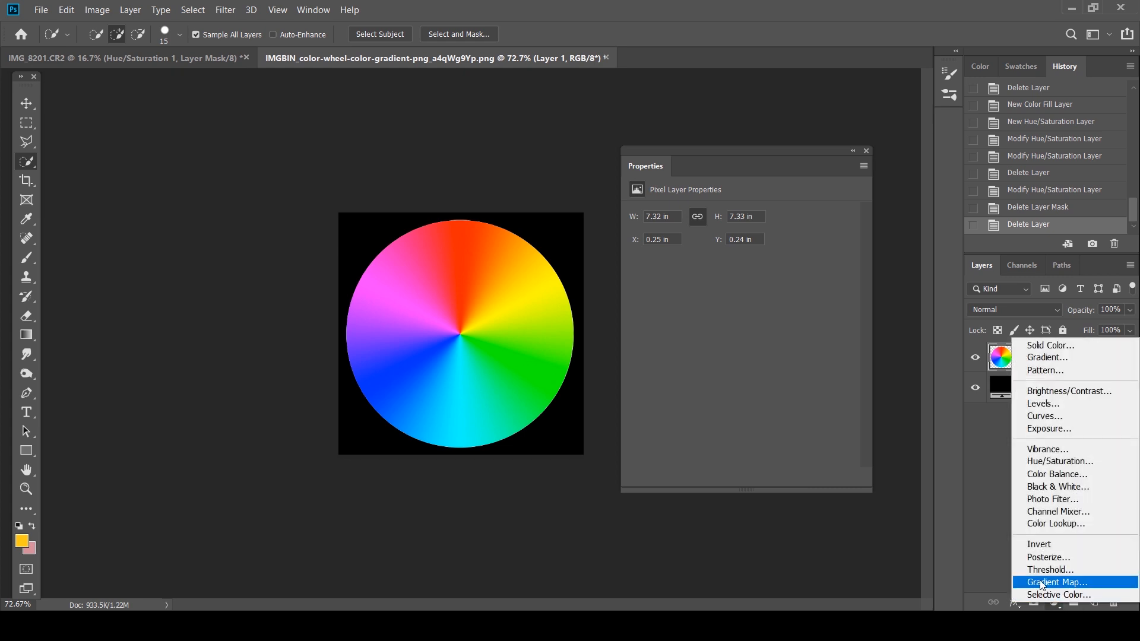
Step: Add a Selective Color adjustment layer above the colour wheel
click(1059, 595)
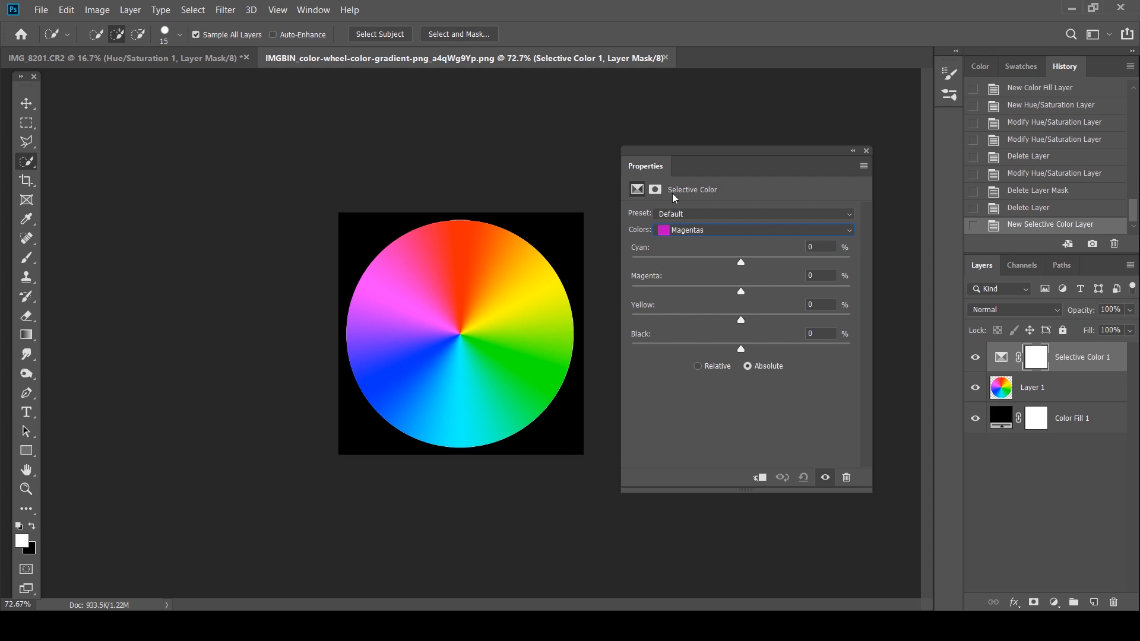
mouse_move(655, 322)
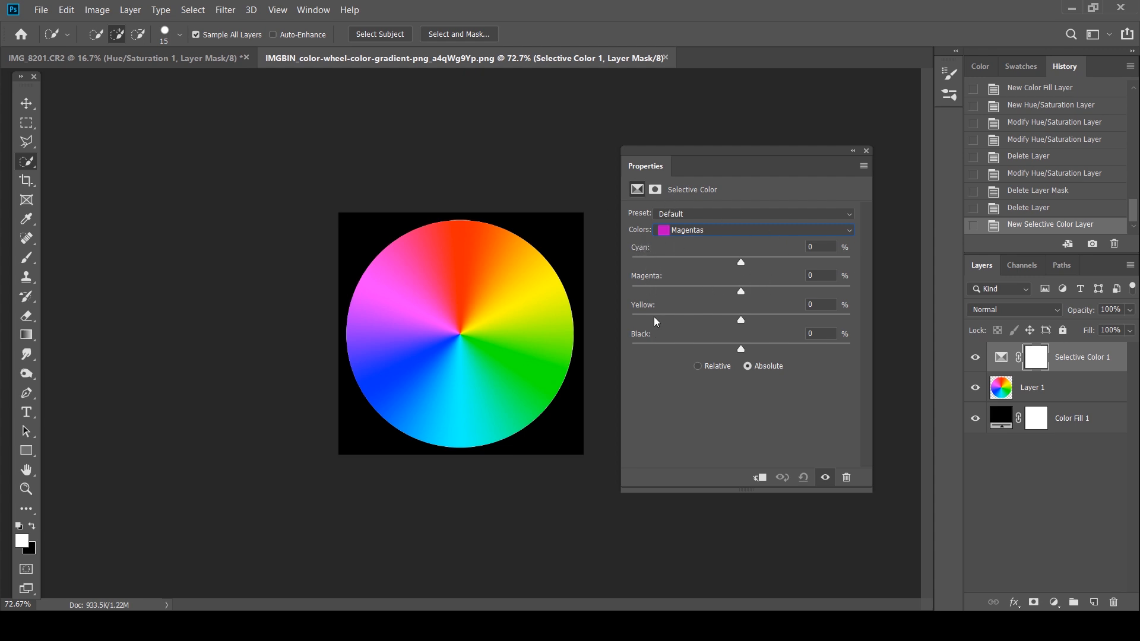
mouse_move(963, 524)
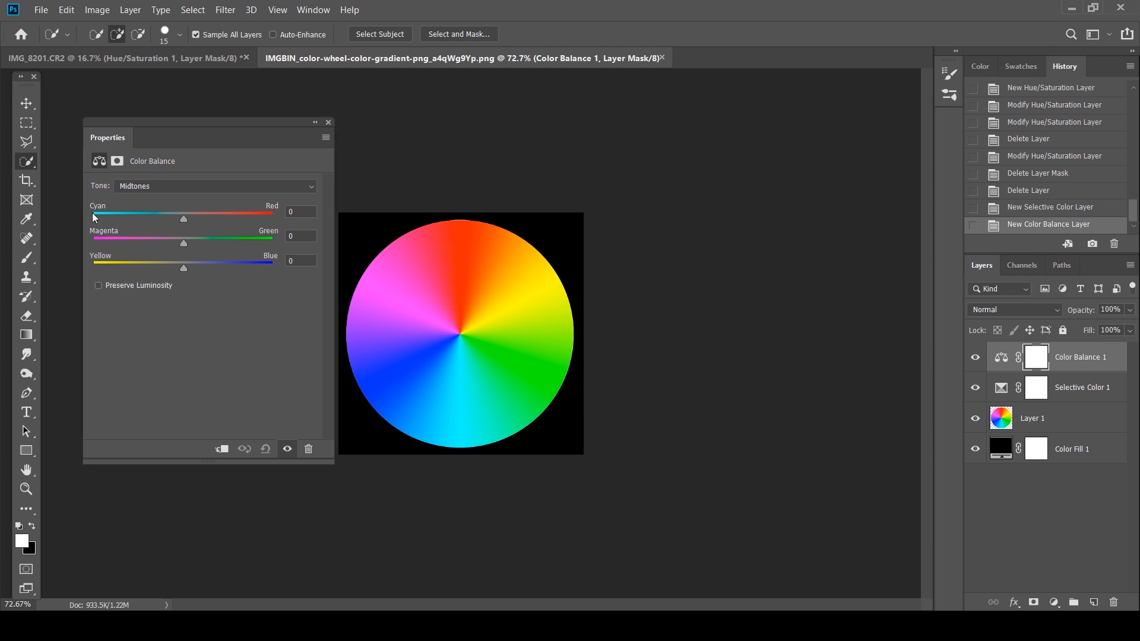
mouse_move(271, 215)
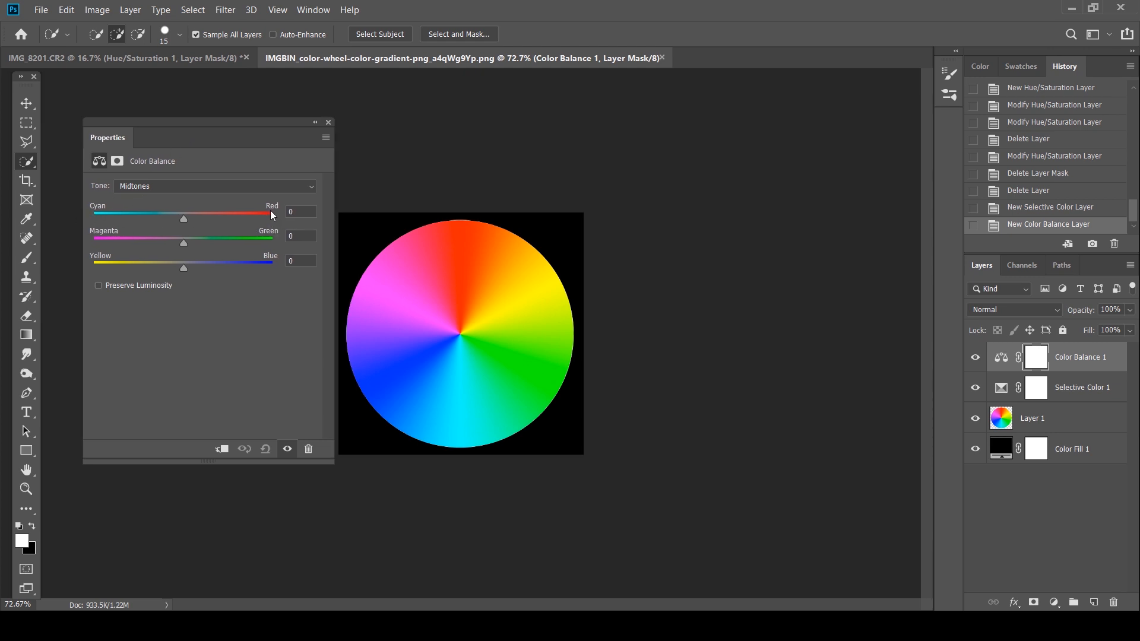
mouse_move(99, 269)
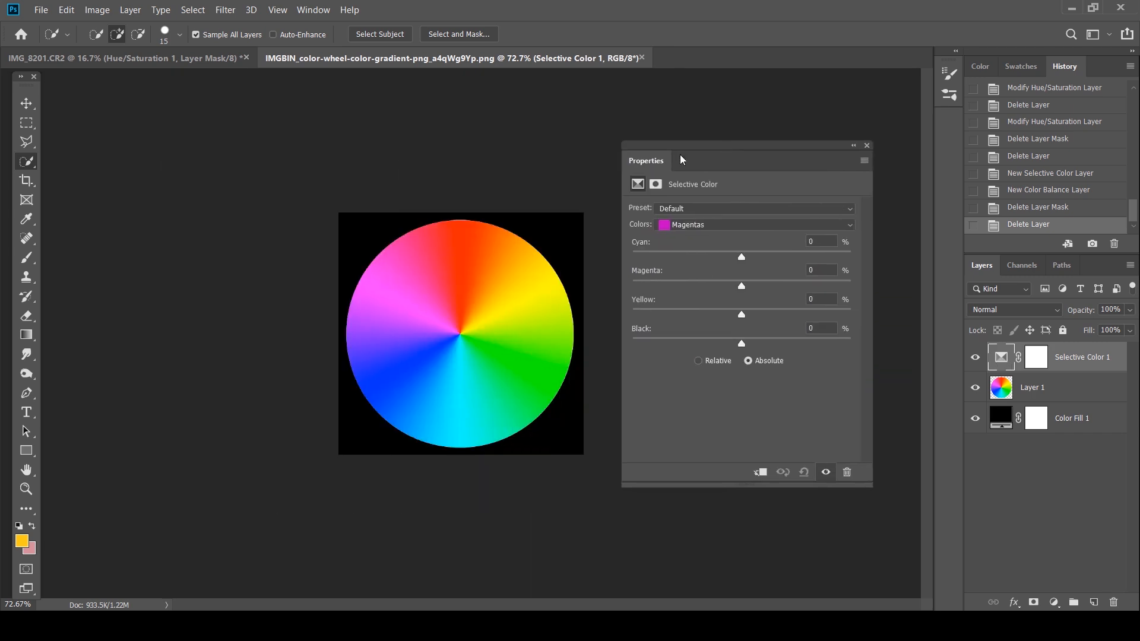
mouse_move(407, 239)
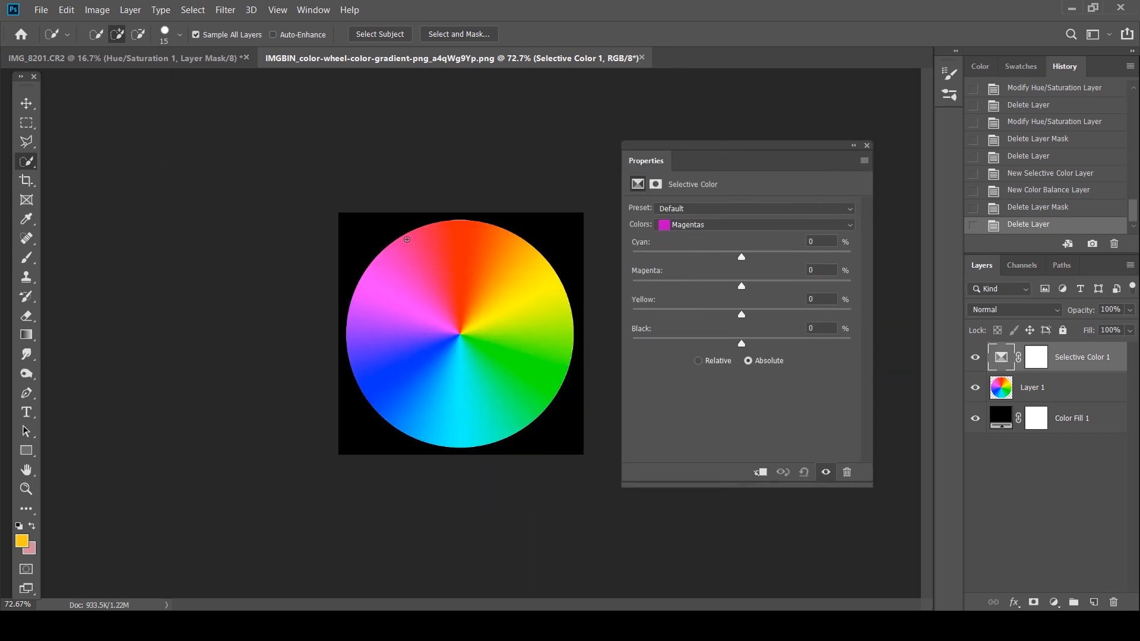
mouse_move(350, 372)
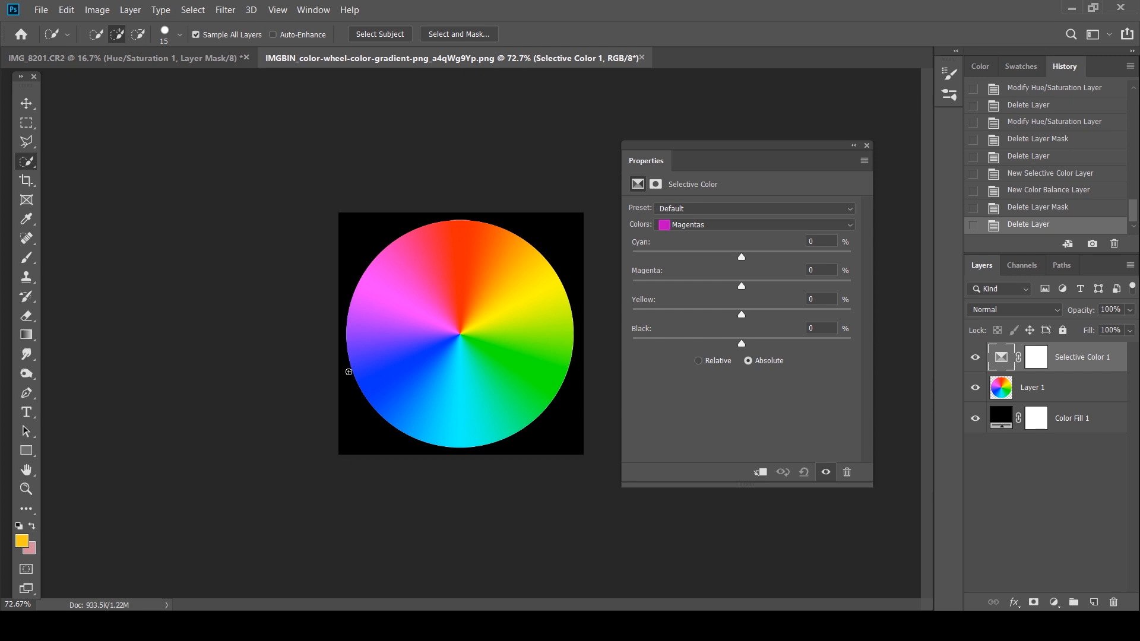
mouse_move(369, 322)
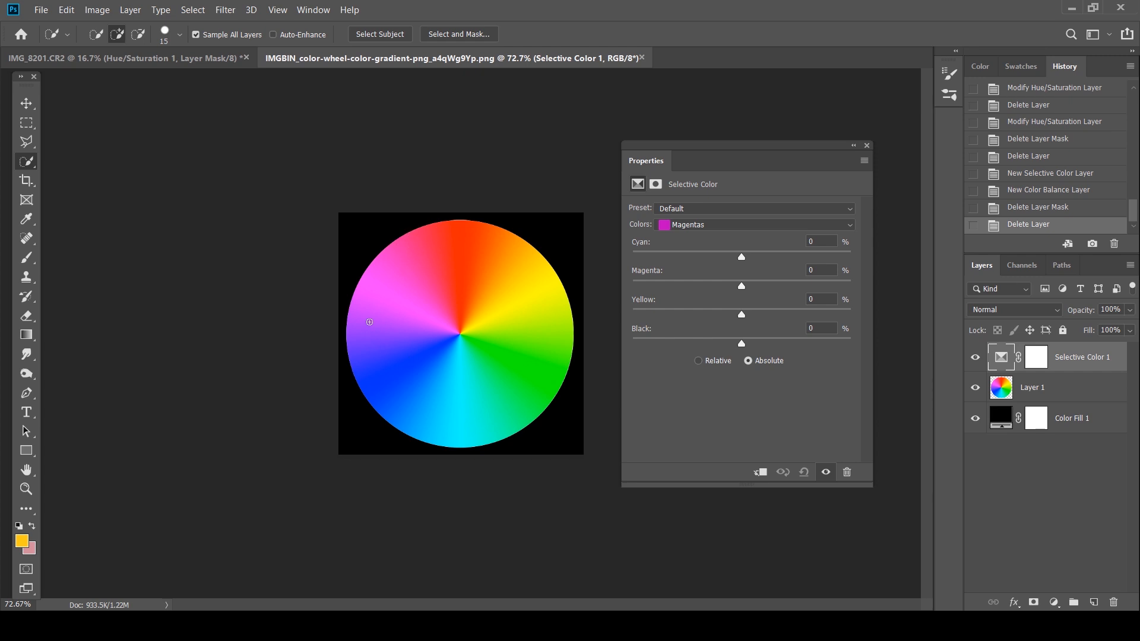
mouse_move(383, 288)
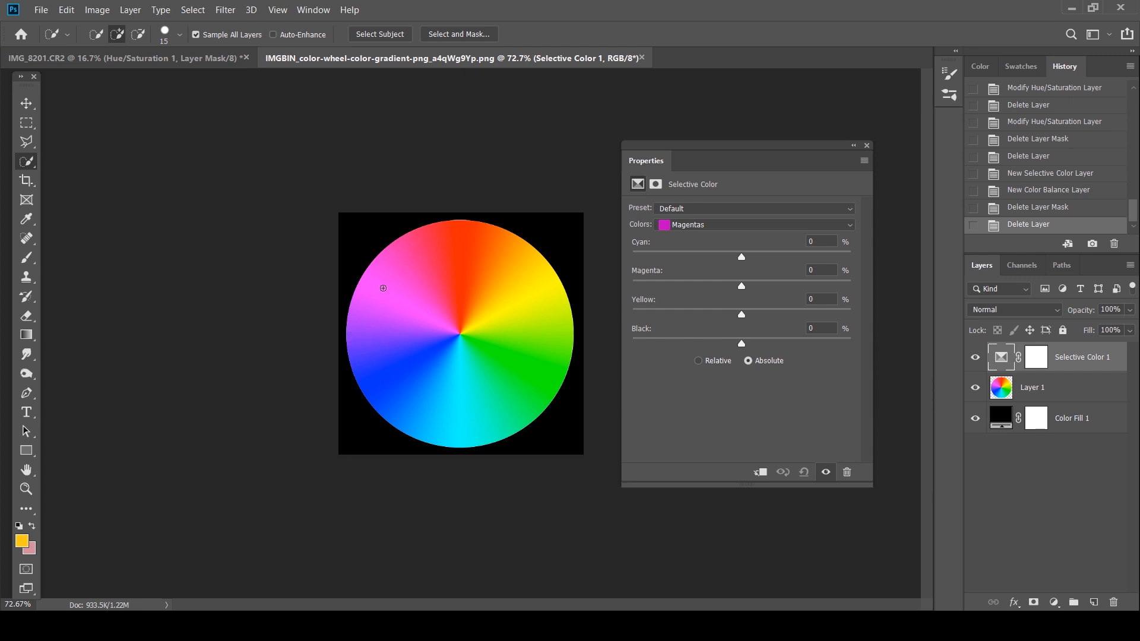
mouse_move(1042, 333)
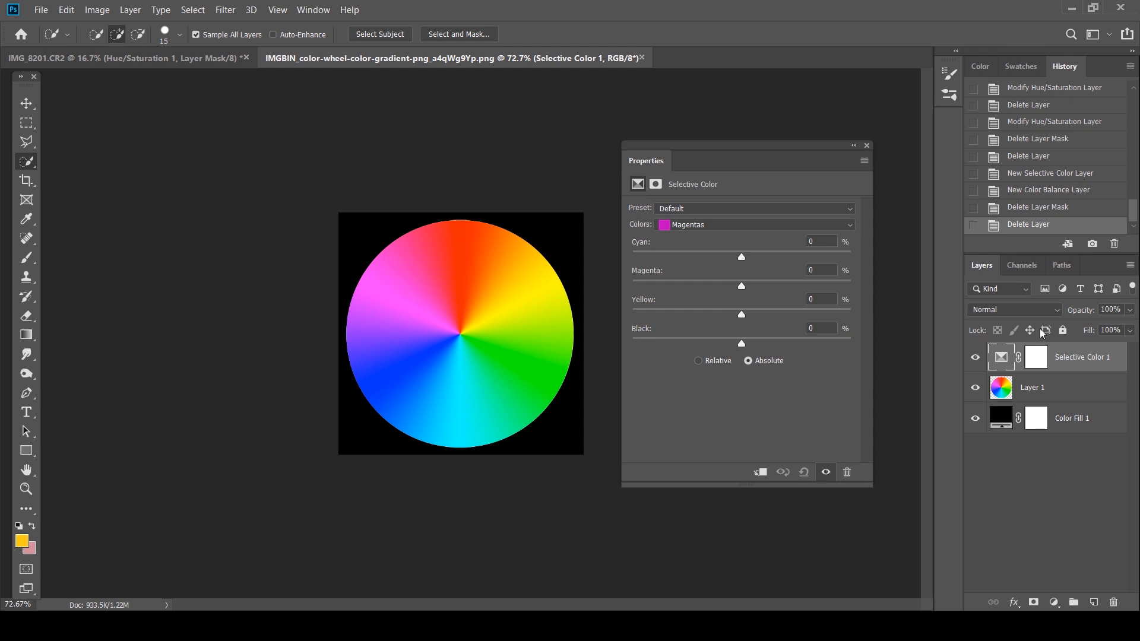
mouse_move(742, 260)
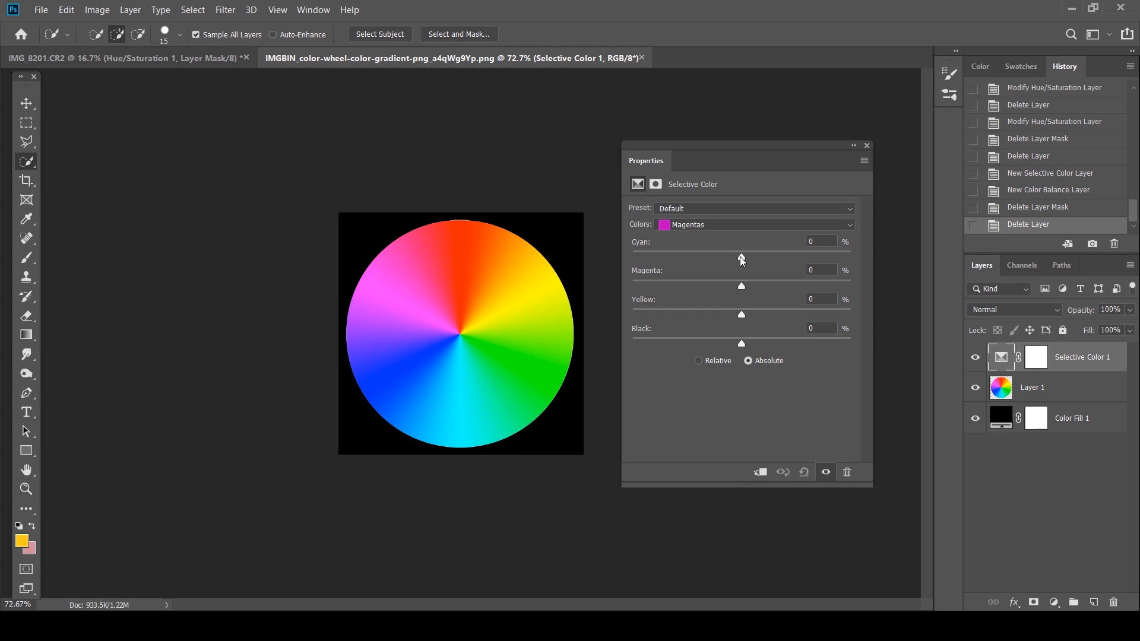
Step: Set the wheel's Selective Color magentas to Cyan -100, Magenta +85, Yellow -100
drag(742, 287, 769, 286)
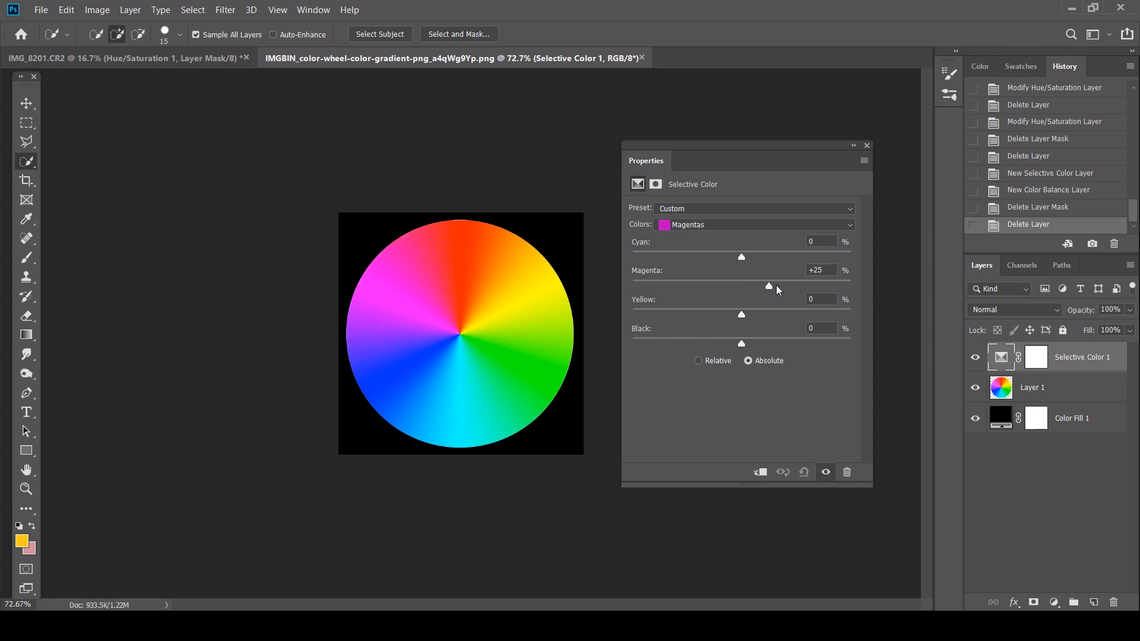
drag(770, 286, 835, 286)
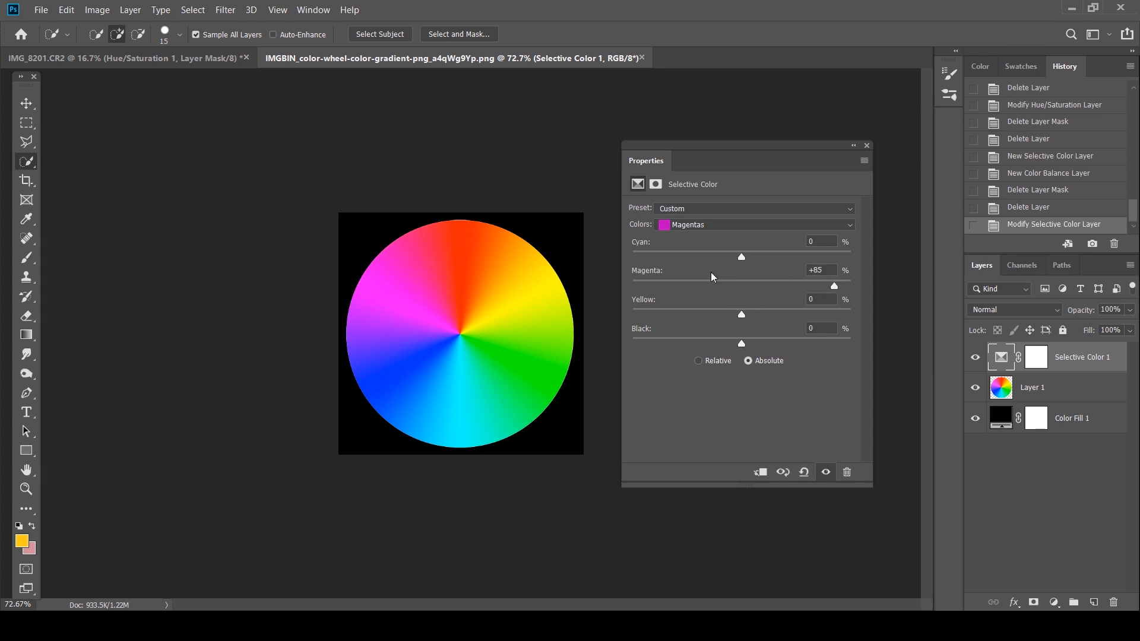
drag(742, 257, 681, 256)
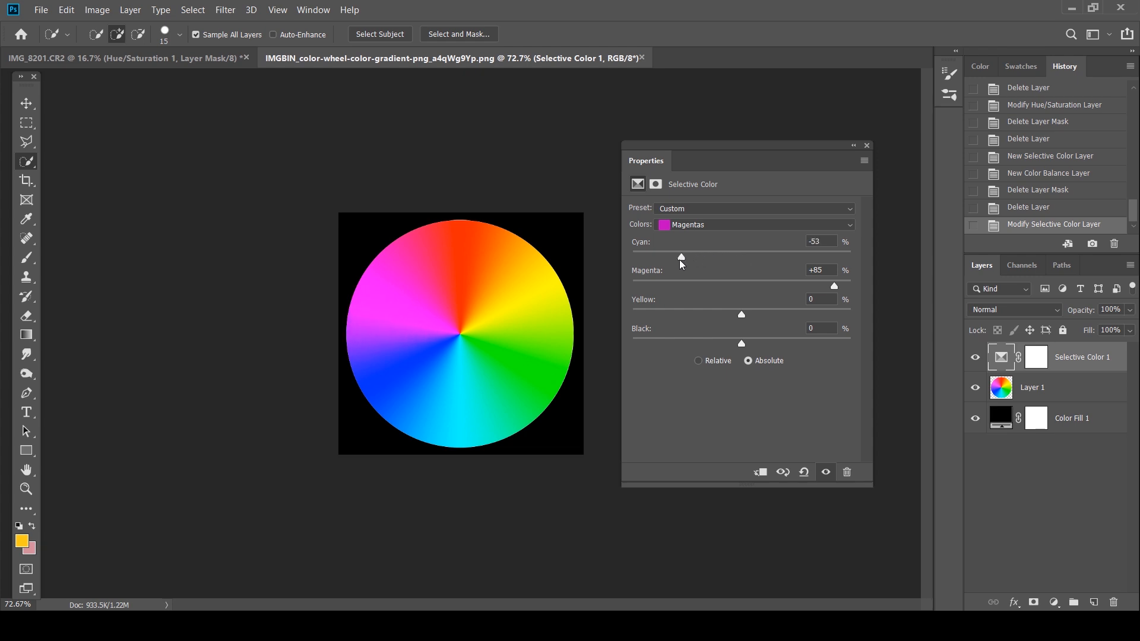
drag(680, 256, 631, 256)
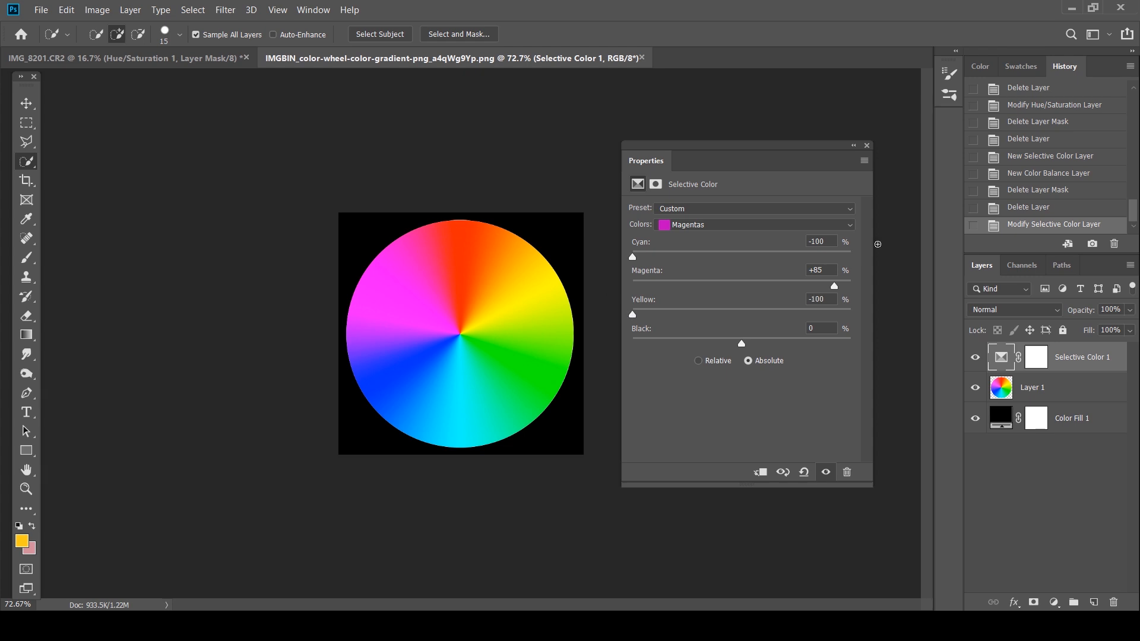
Step: Set Selective Color Reds to Cyan -100, Magenta +100 and Yellow -100
click(752, 223)
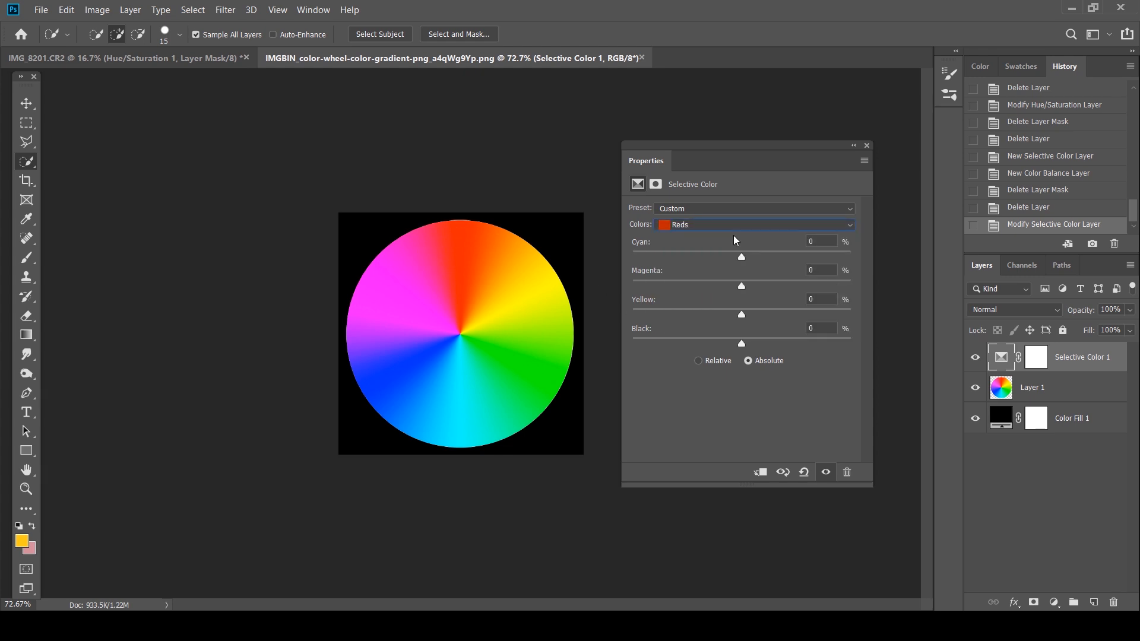
drag(741, 257, 727, 256)
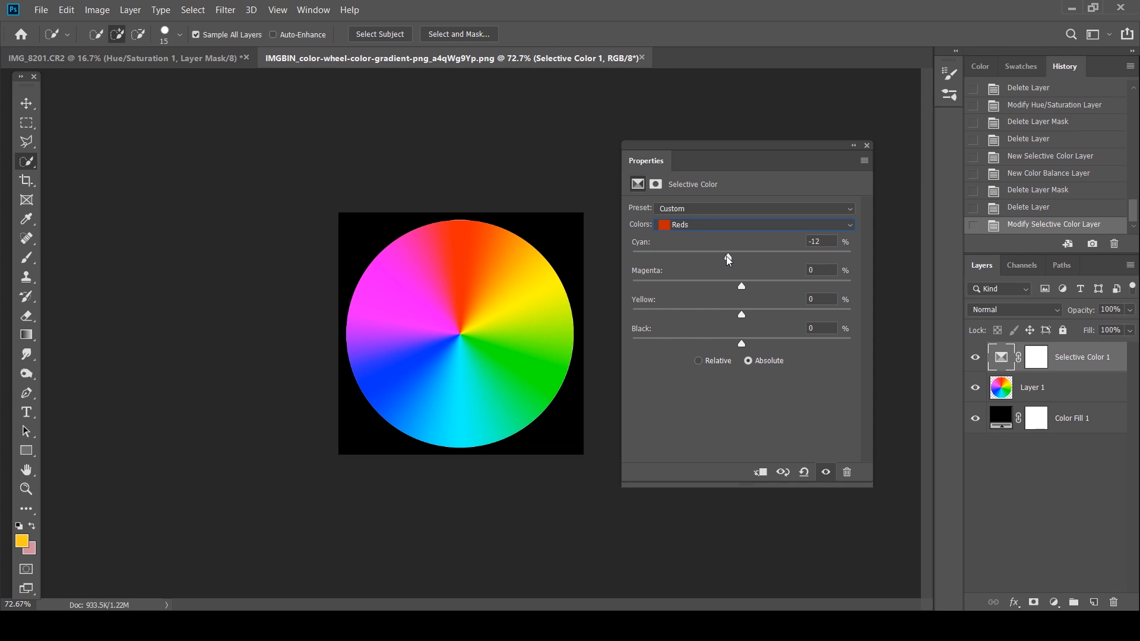
drag(727, 257, 632, 257)
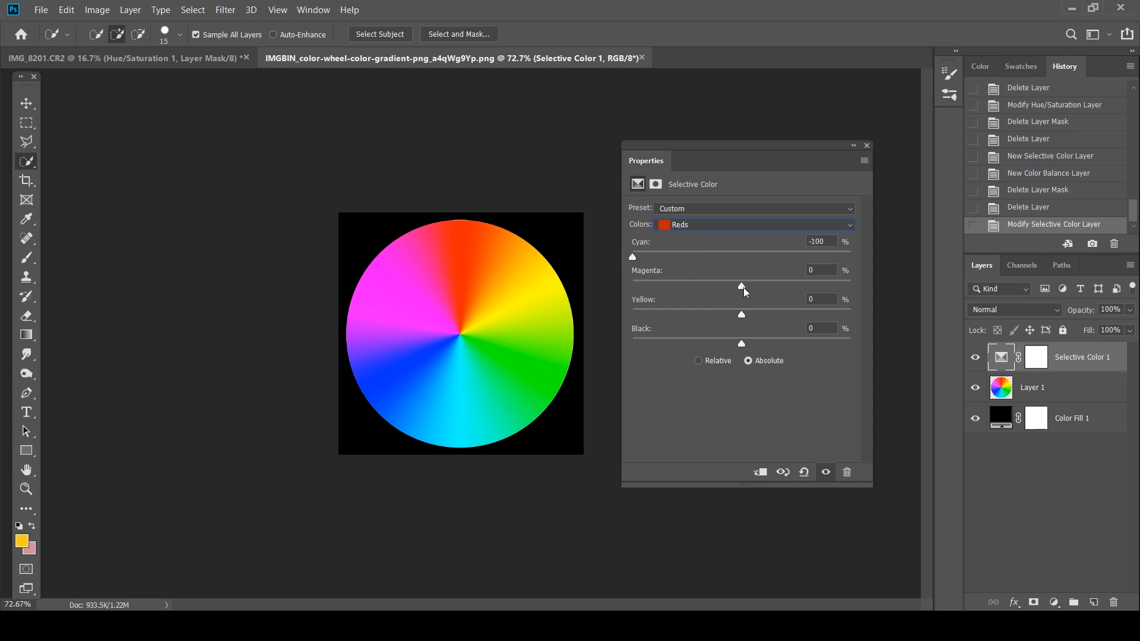
drag(742, 285, 849, 286)
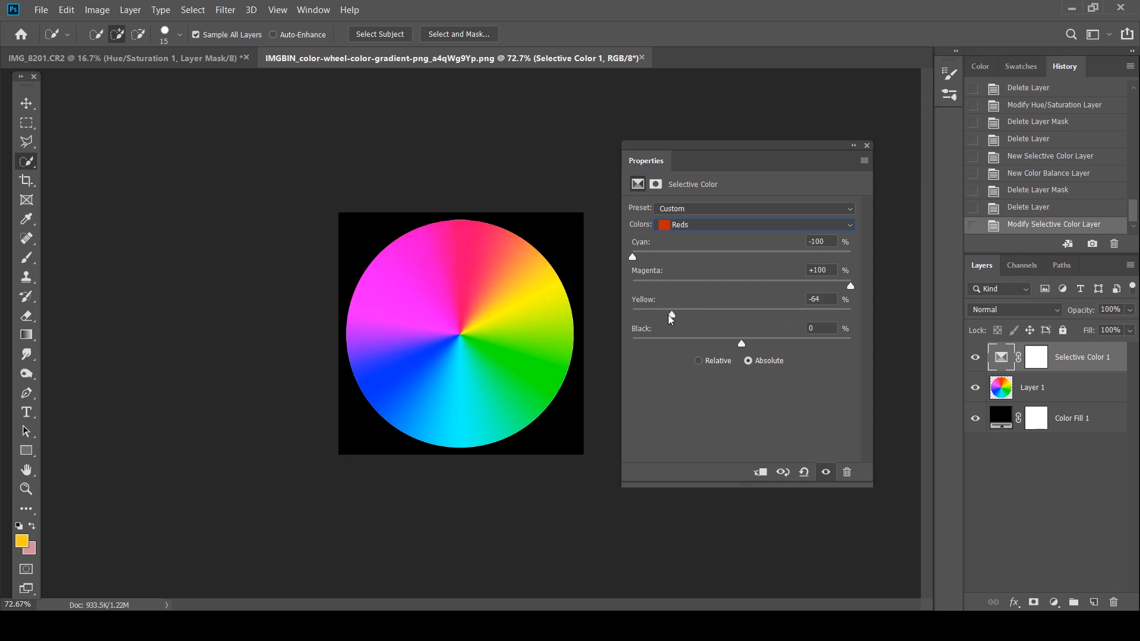
drag(673, 315, 632, 314)
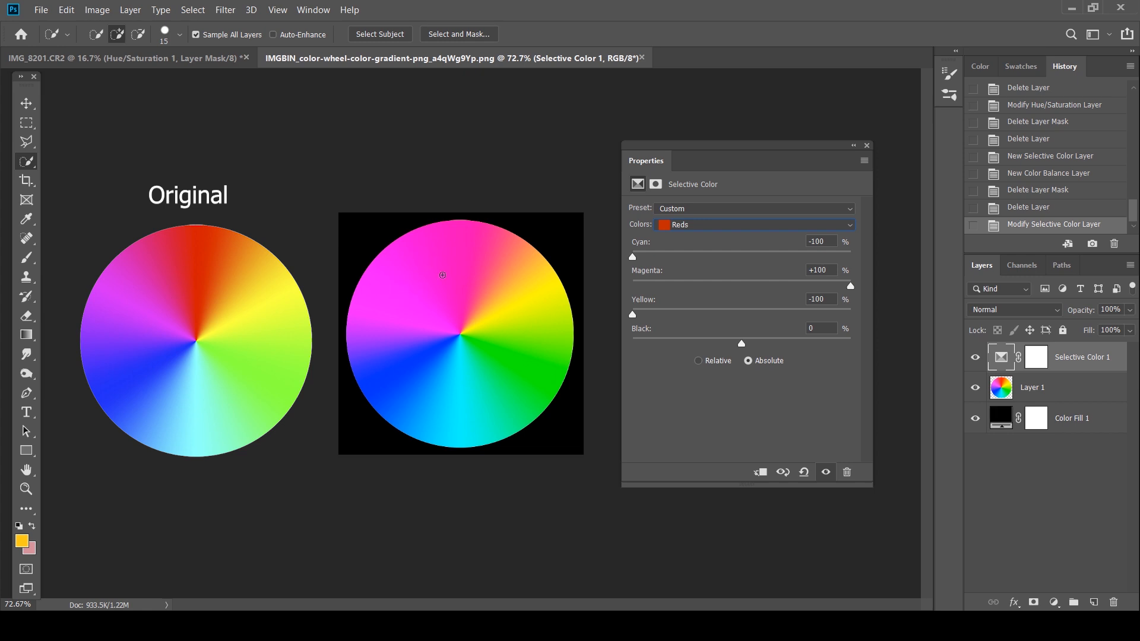
mouse_move(363, 337)
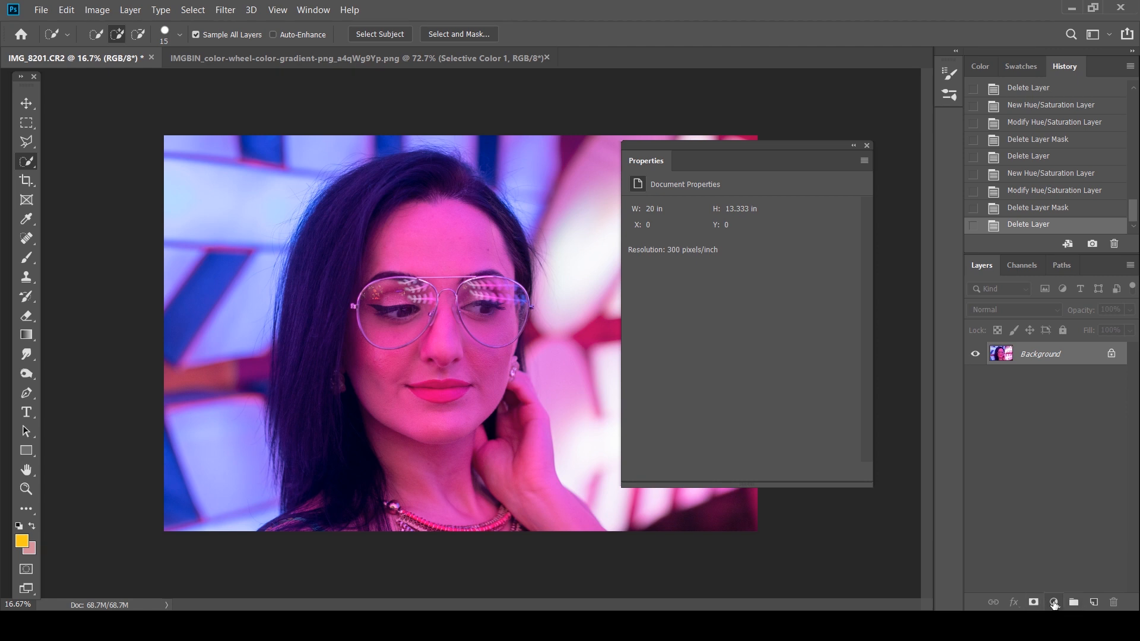
Step: Return to the portrait and Quick Select the woman's head and hair
click(1053, 602)
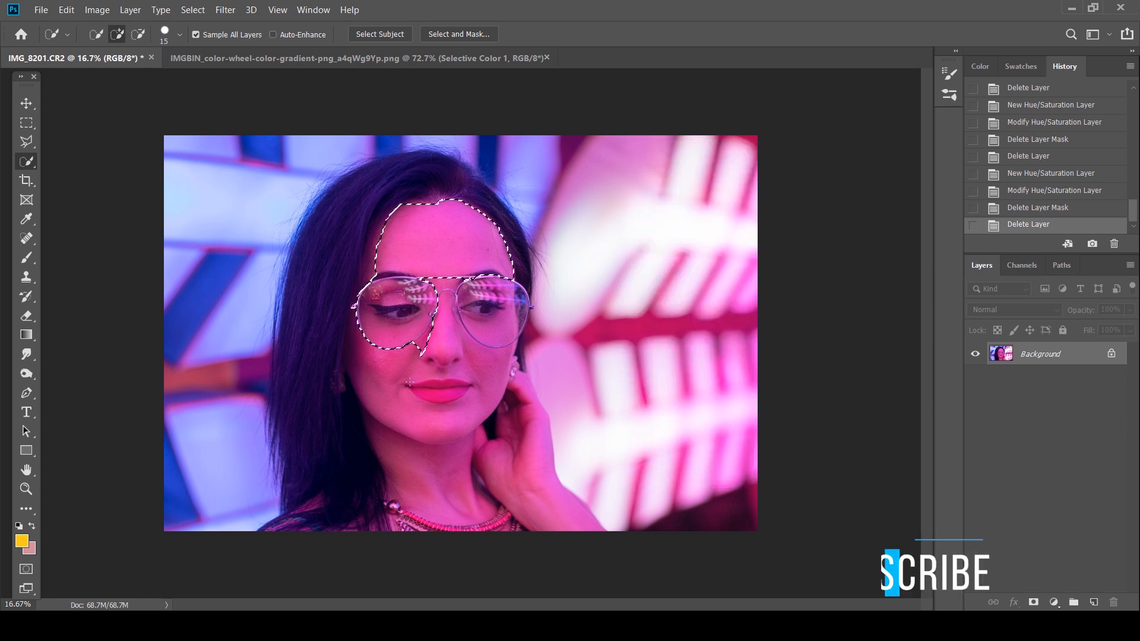
click(379, 35)
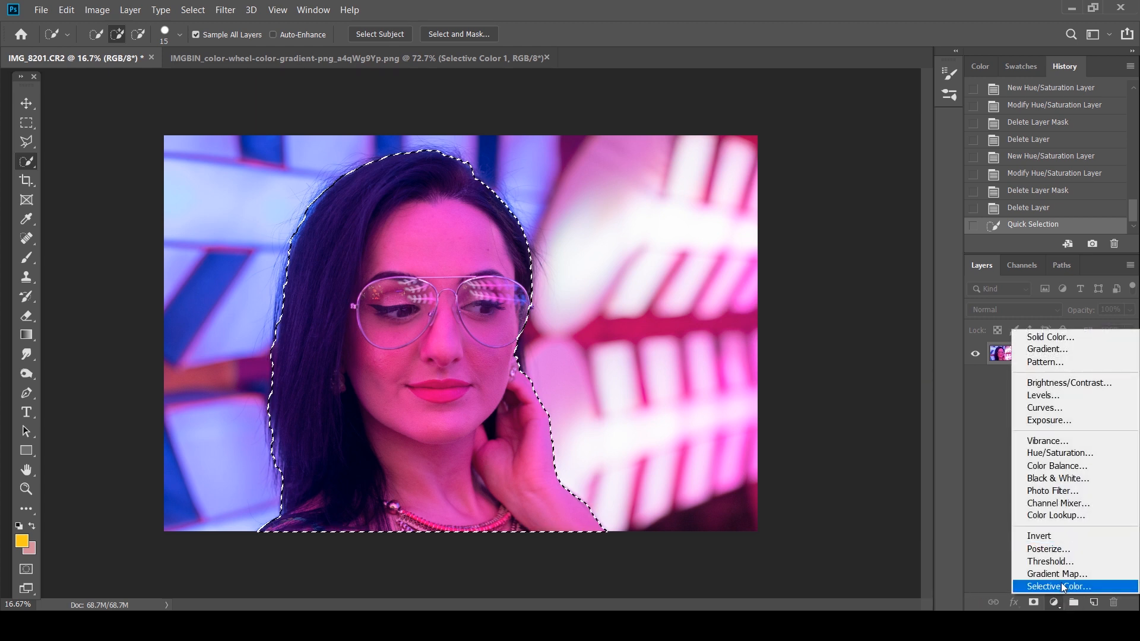
Step: Add a Selective Color layer masked to the woman, trying Relative but keeping Absolute mode
click(1059, 586)
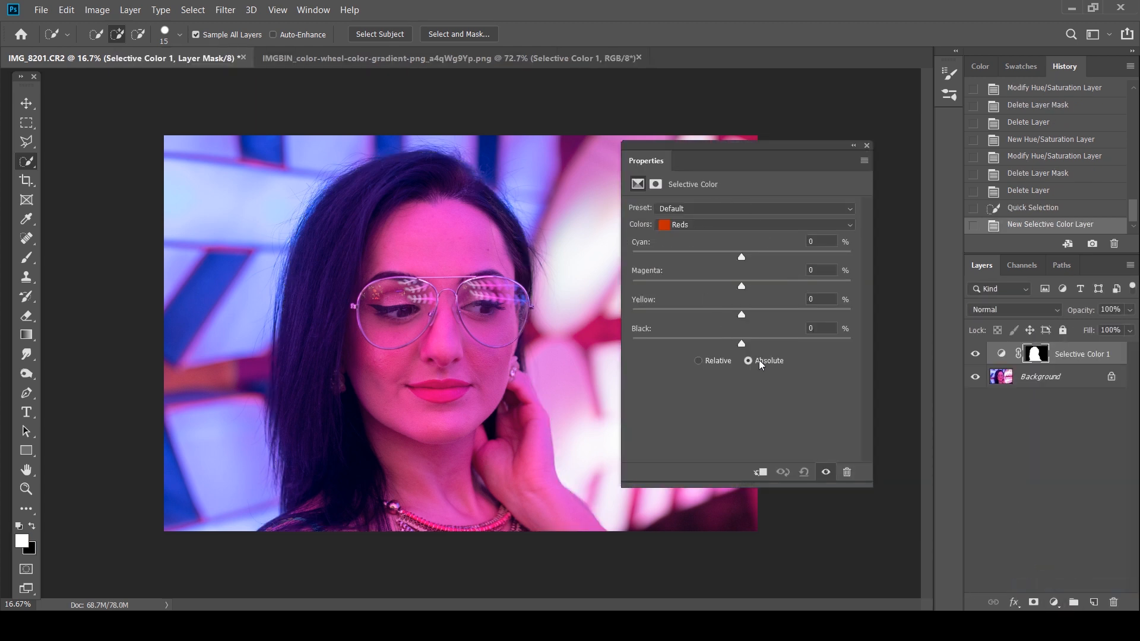
click(699, 360)
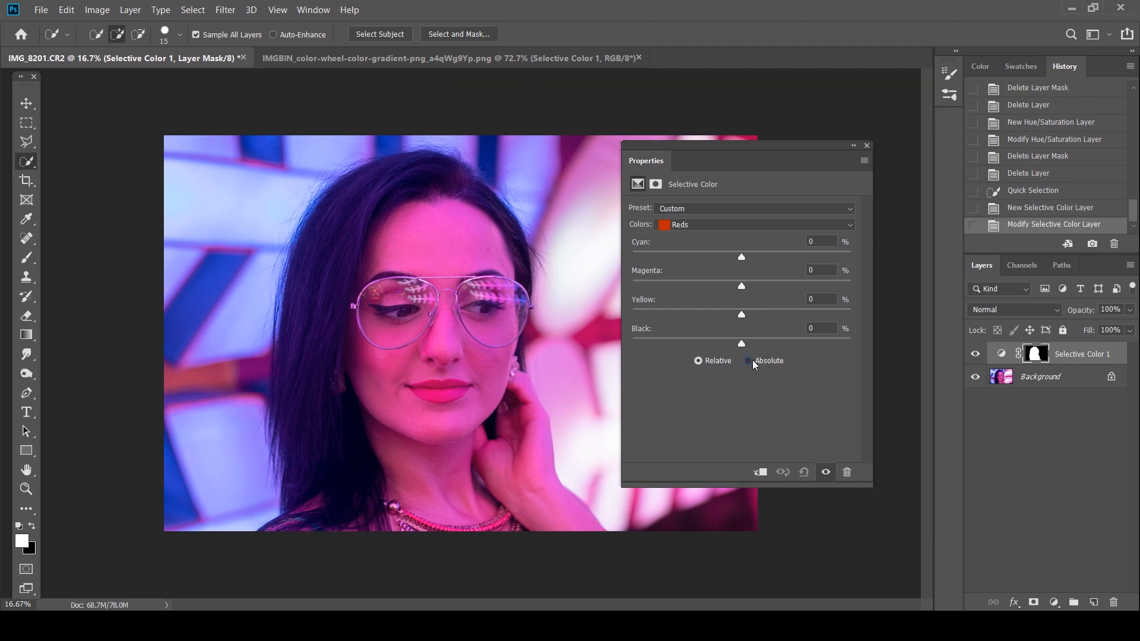
click(749, 361)
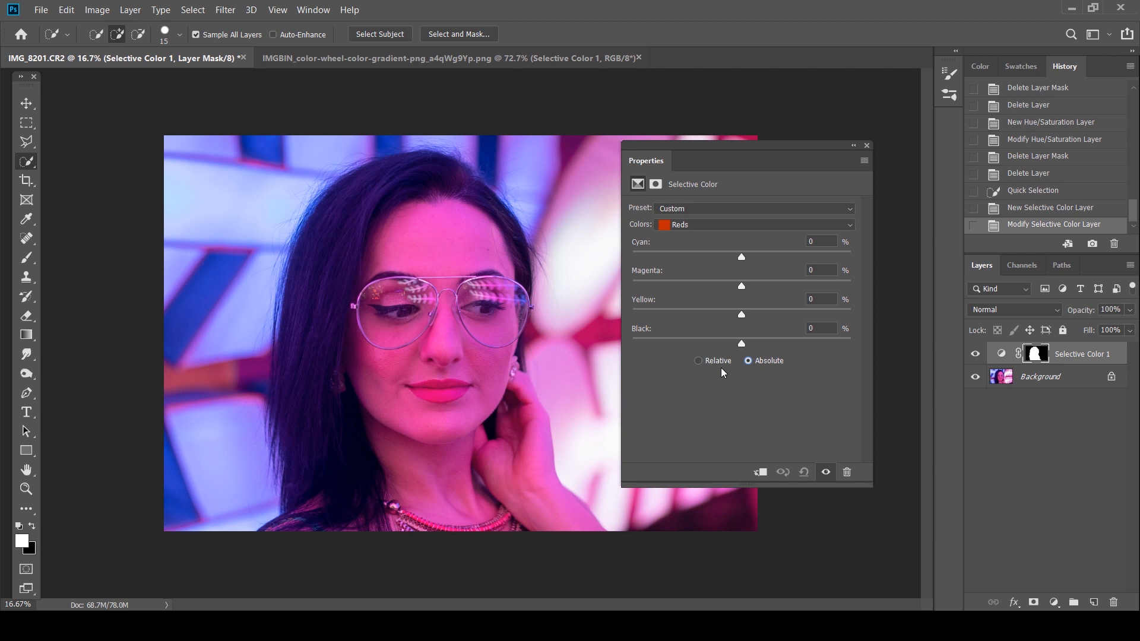
mouse_move(376, 409)
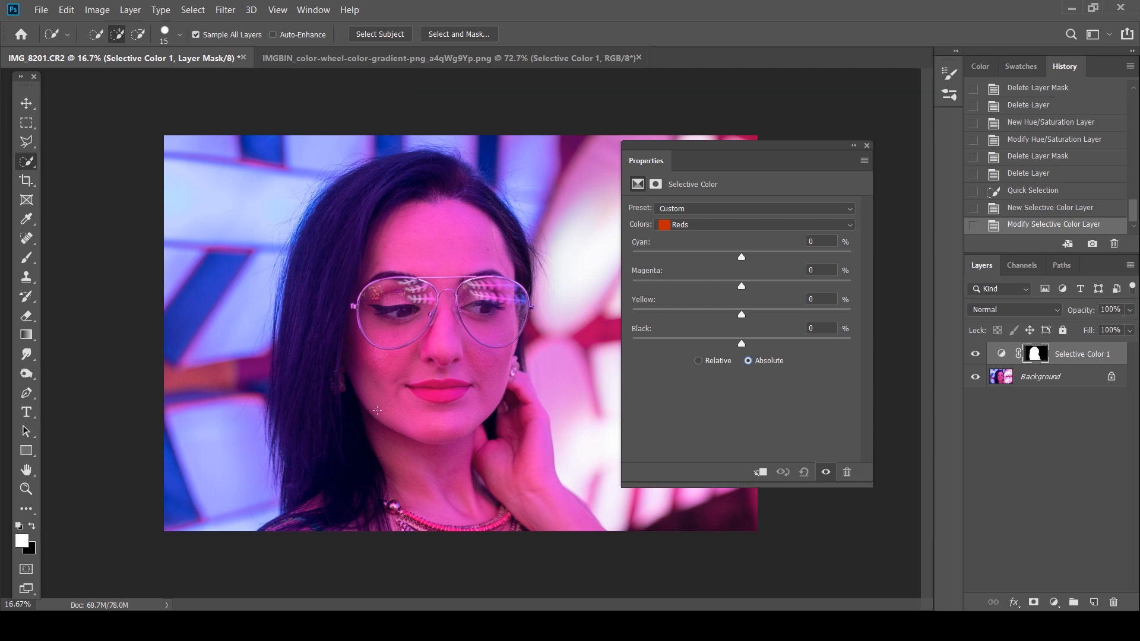
mouse_move(694, 371)
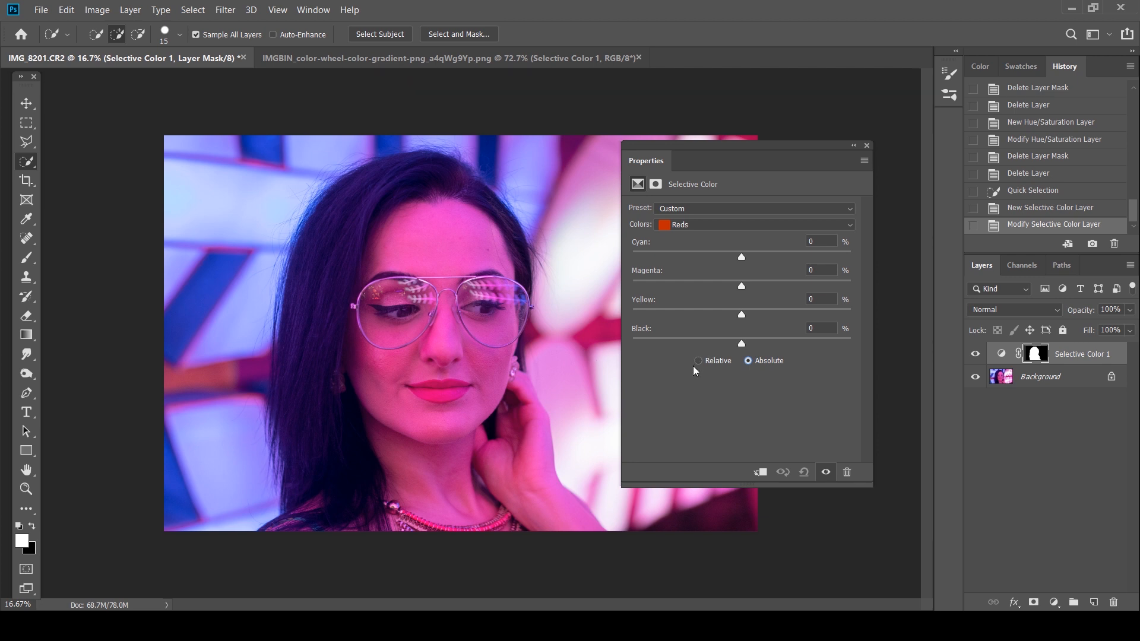
mouse_move(703, 356)
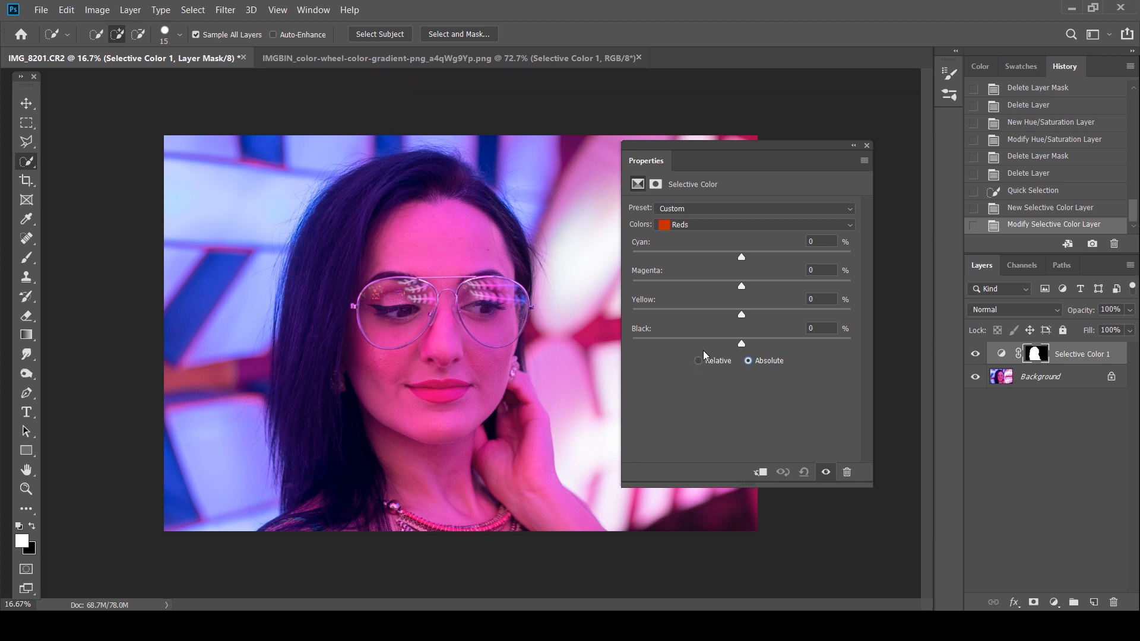
click(749, 361)
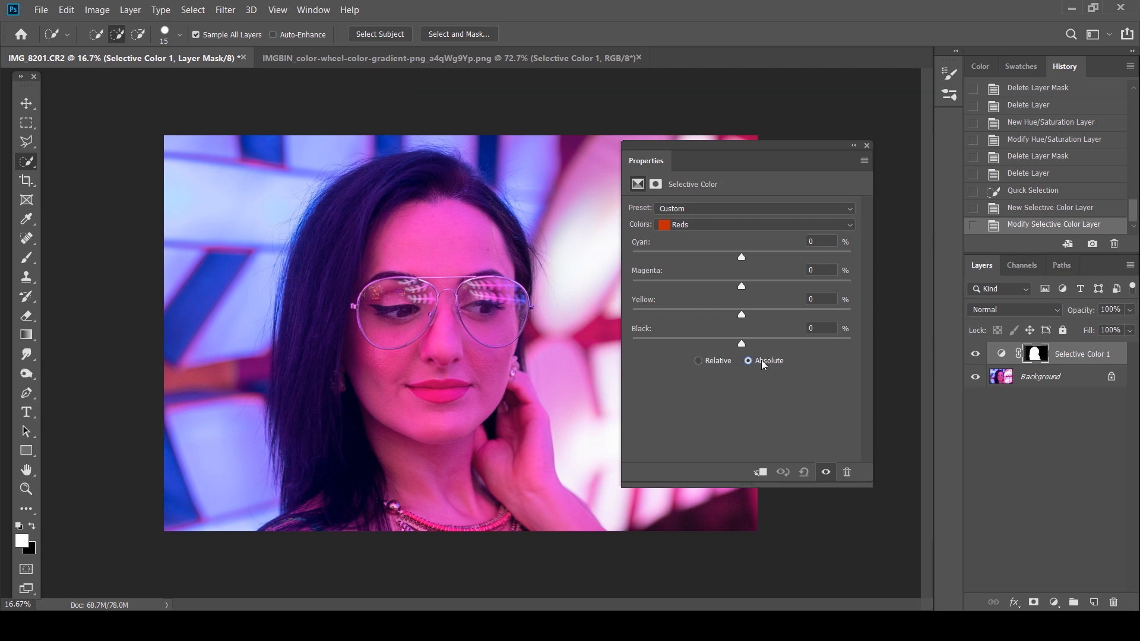
Step: Set the woman's Magentas to Magenta -64, Yellow +21, Black +2
click(755, 223)
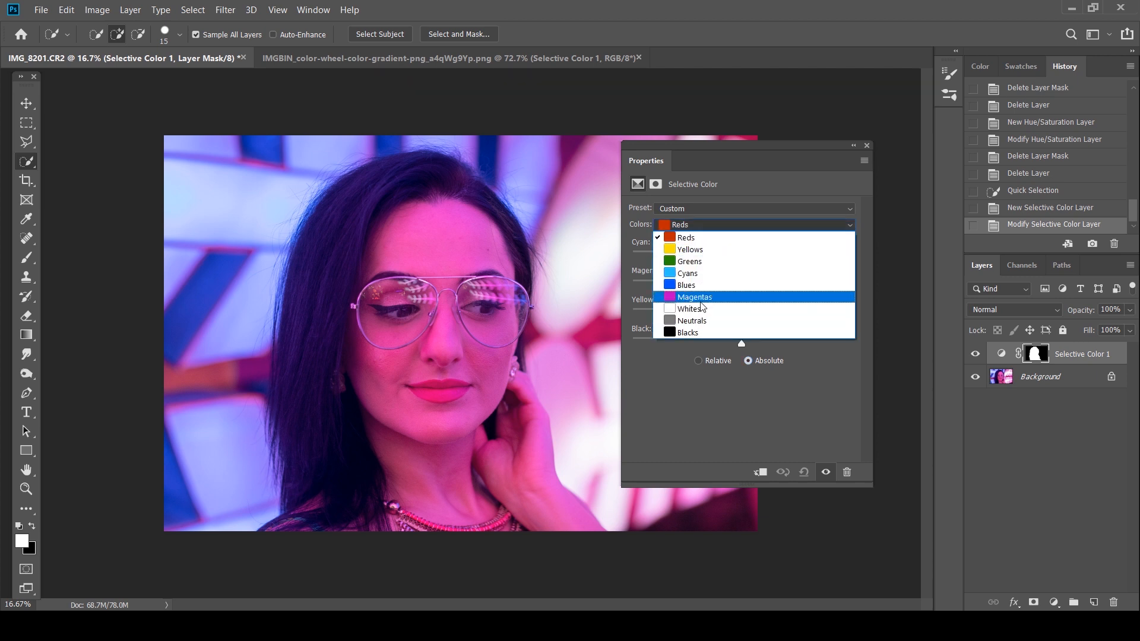
click(694, 297)
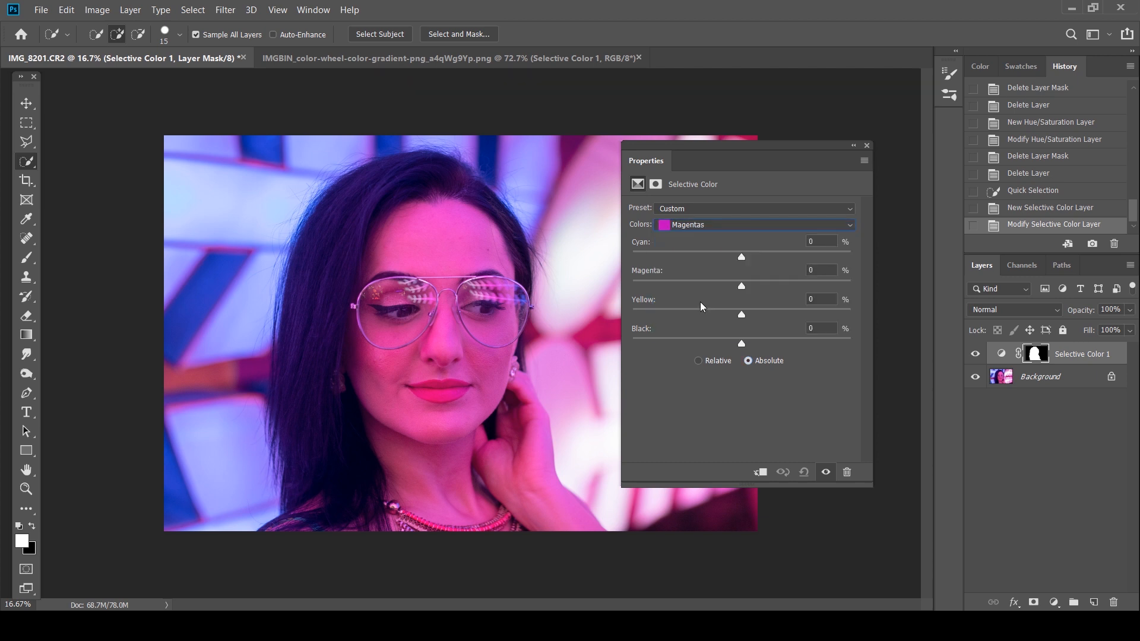
mouse_move(741, 284)
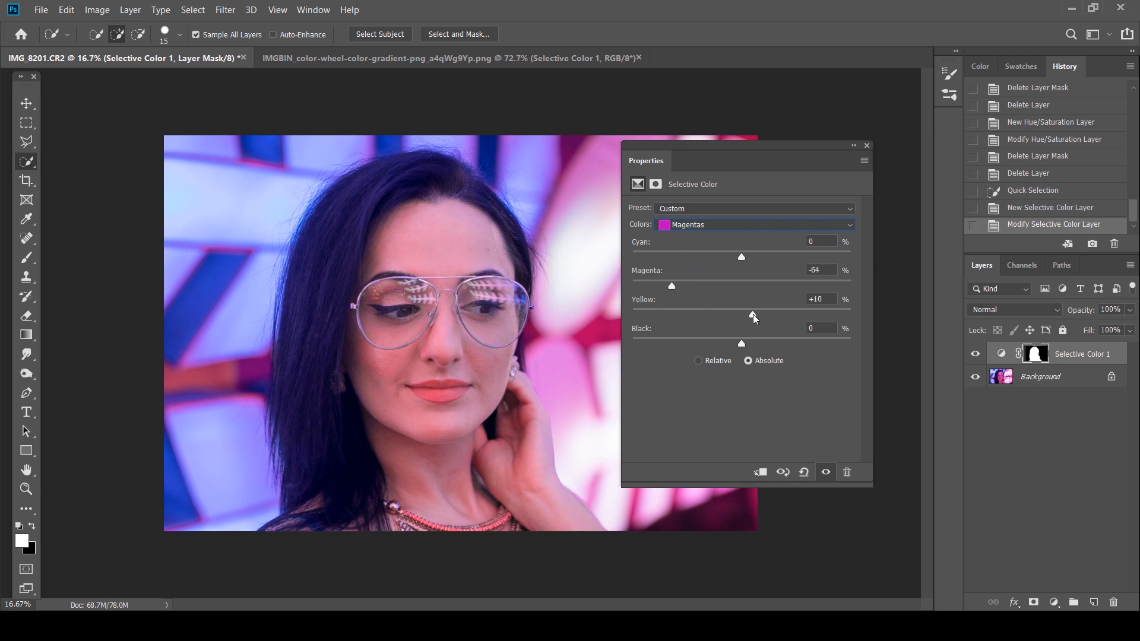
drag(752, 314, 764, 314)
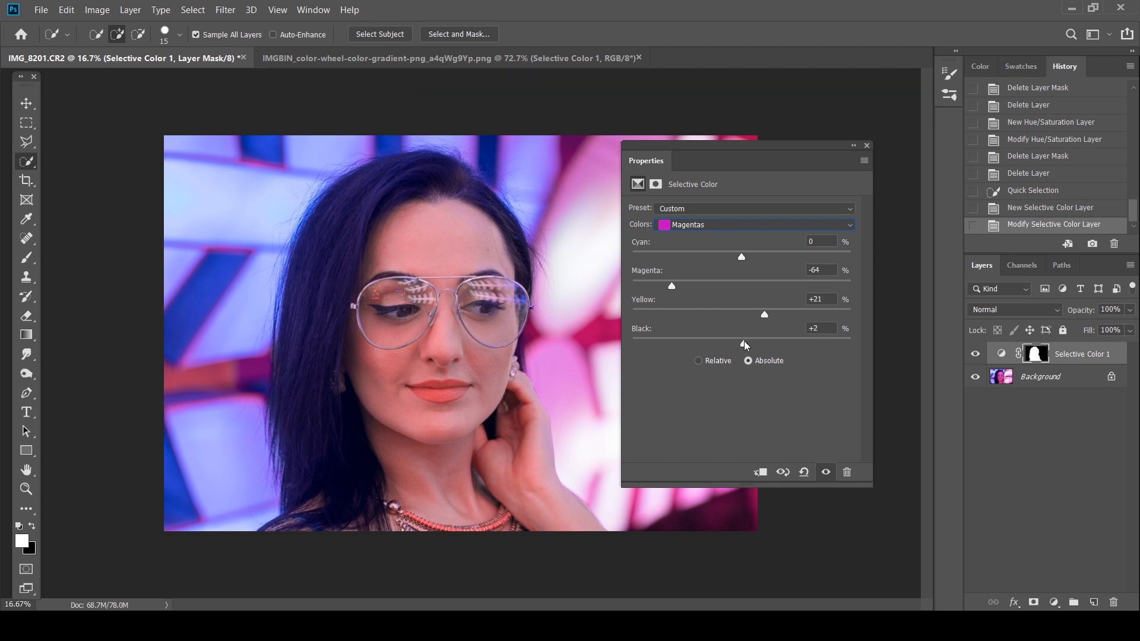
Step: Set the woman's Reds to Cyan +56, Magenta -3, Yellow +19, Black -12
click(754, 224)
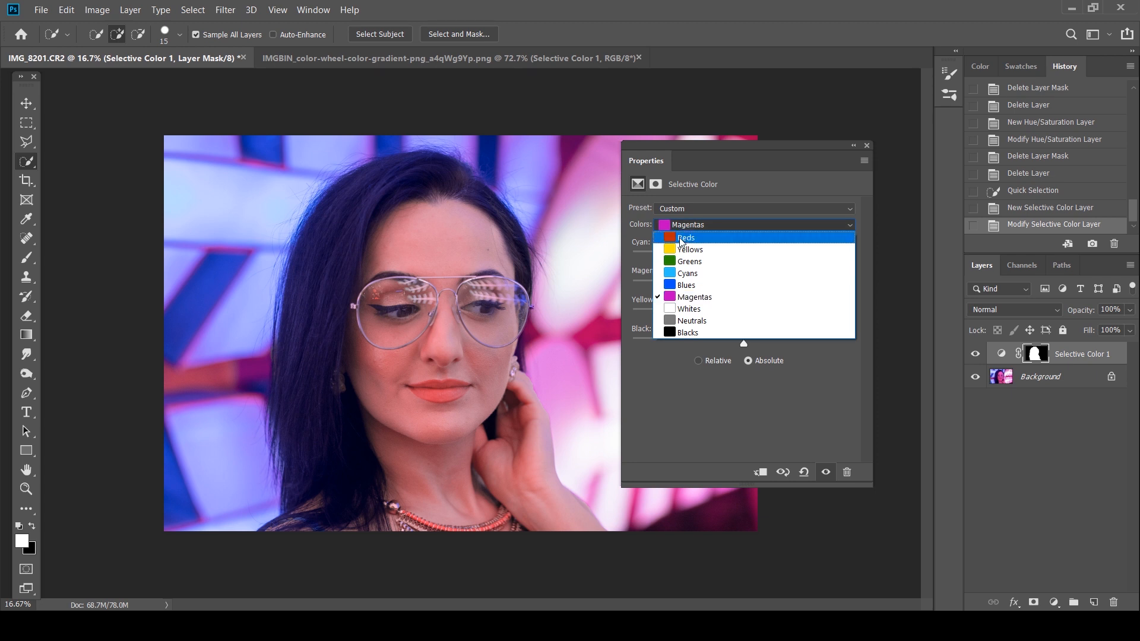
click(685, 238)
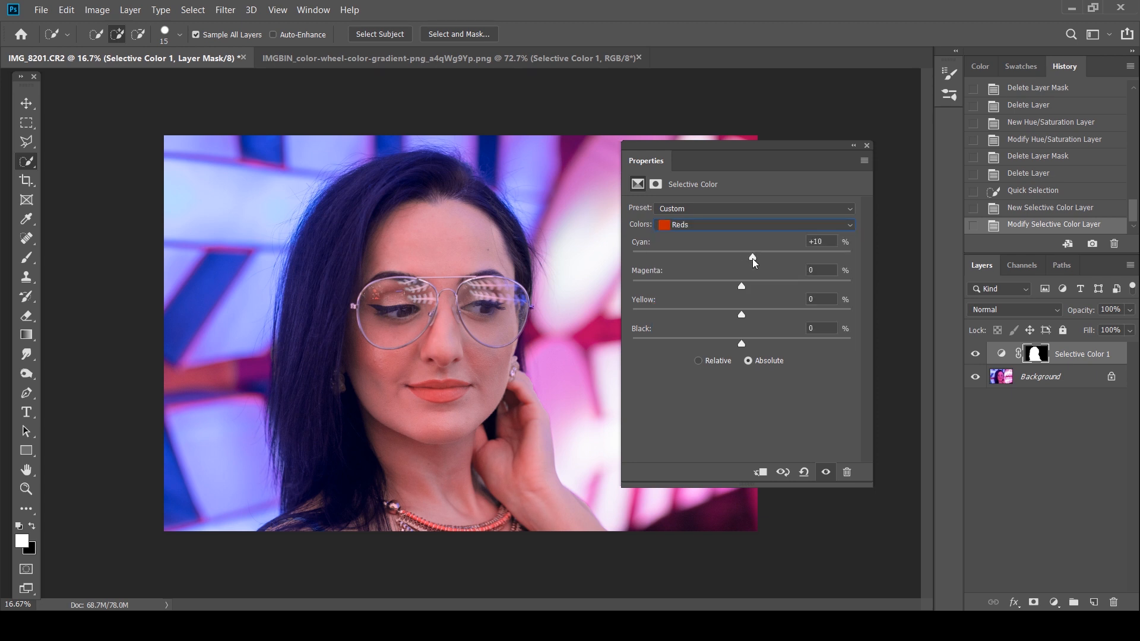
drag(752, 257, 804, 256)
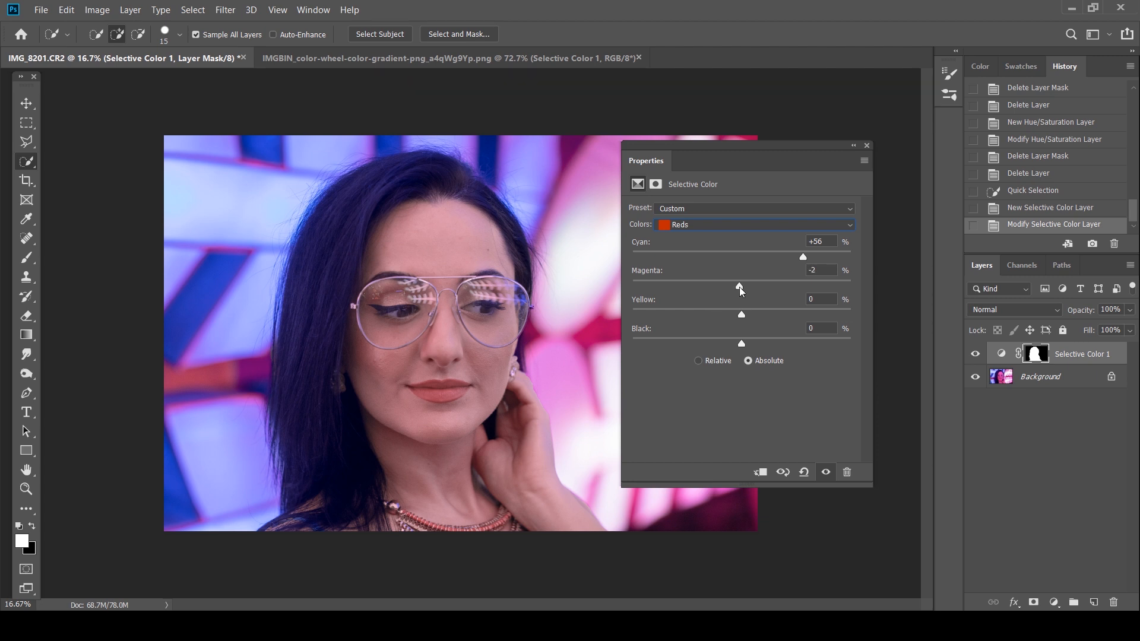
drag(742, 315, 759, 315)
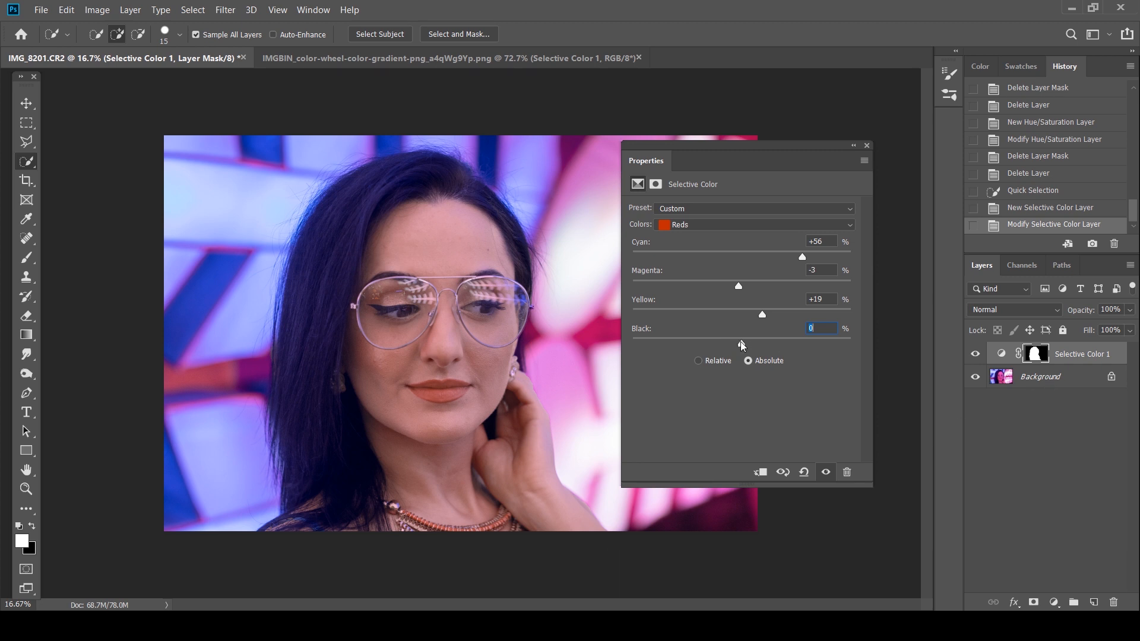
text(-2)
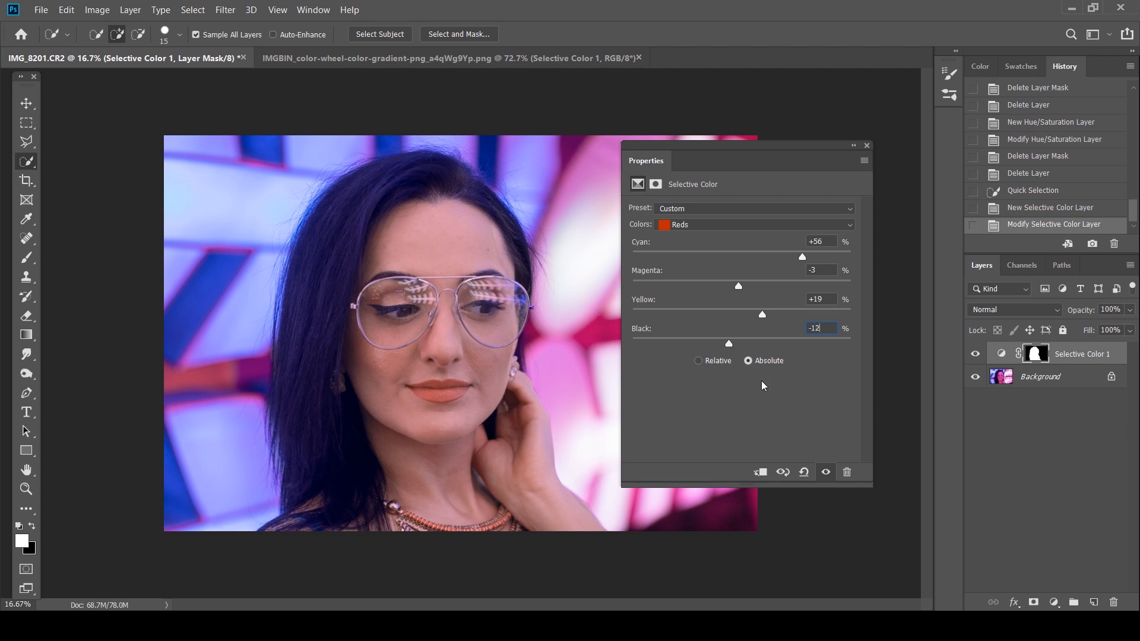
Step: Toggle Selective Color 1 off and on to compare skin against the pink original
click(867, 145)
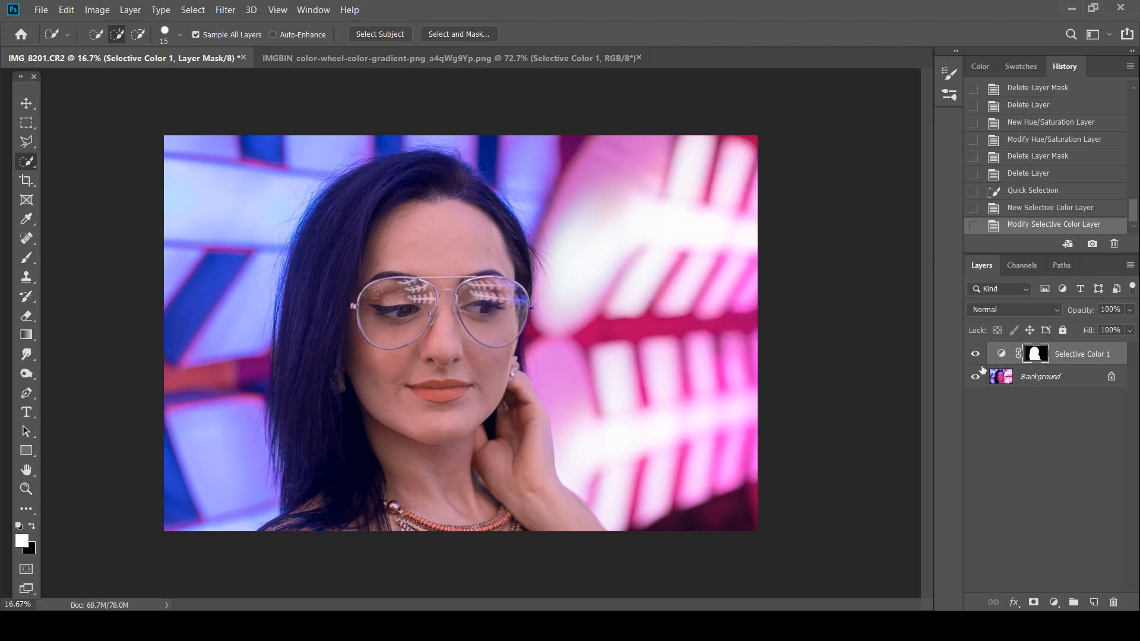
click(975, 354)
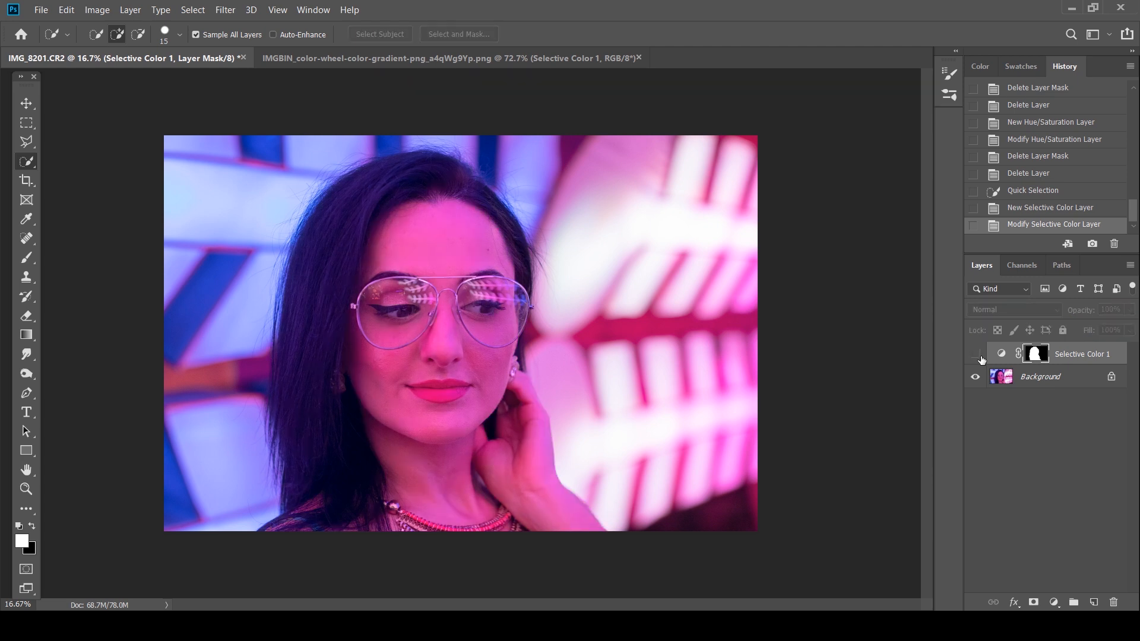
click(976, 354)
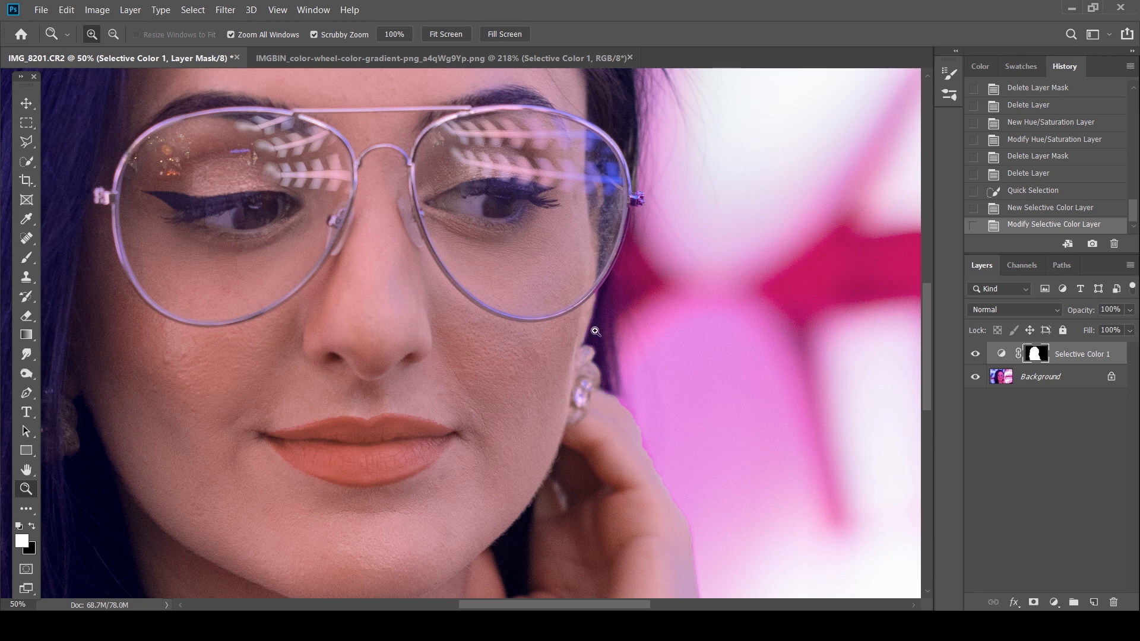
mouse_move(557, 268)
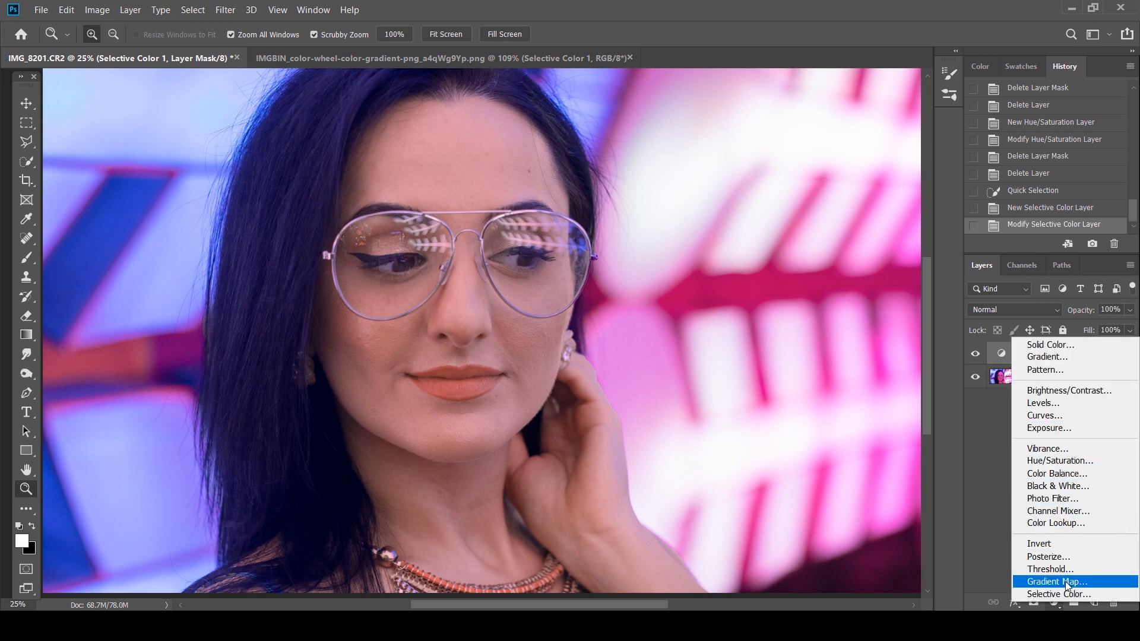
Step: Add Selective Color 2 with a Color Range skin mask at Fuzziness 31
click(1058, 594)
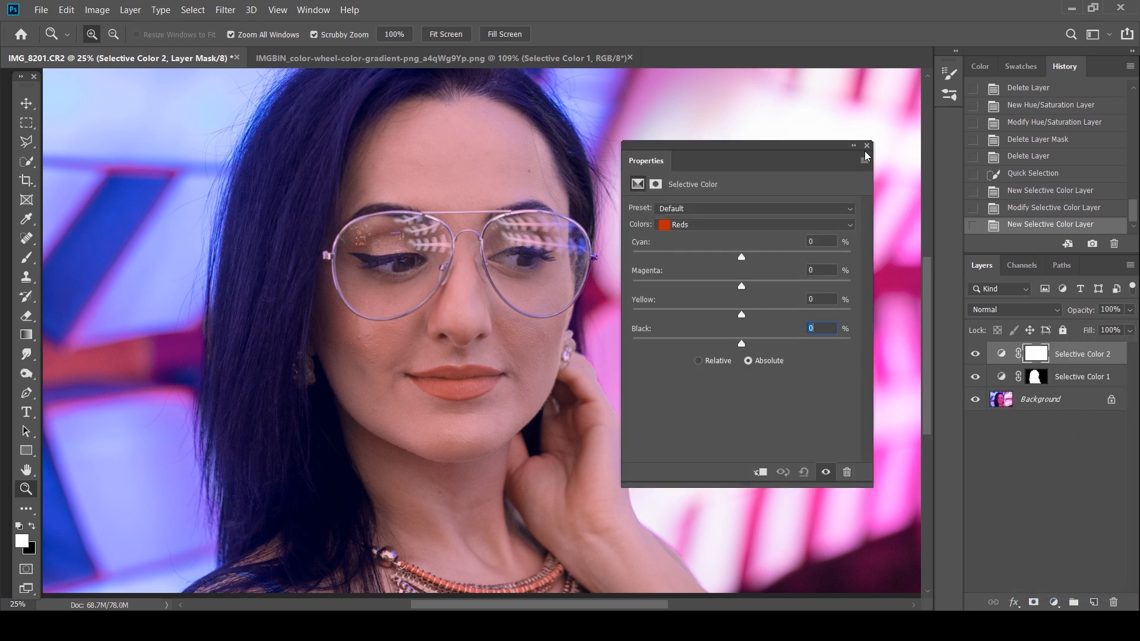
click(866, 146)
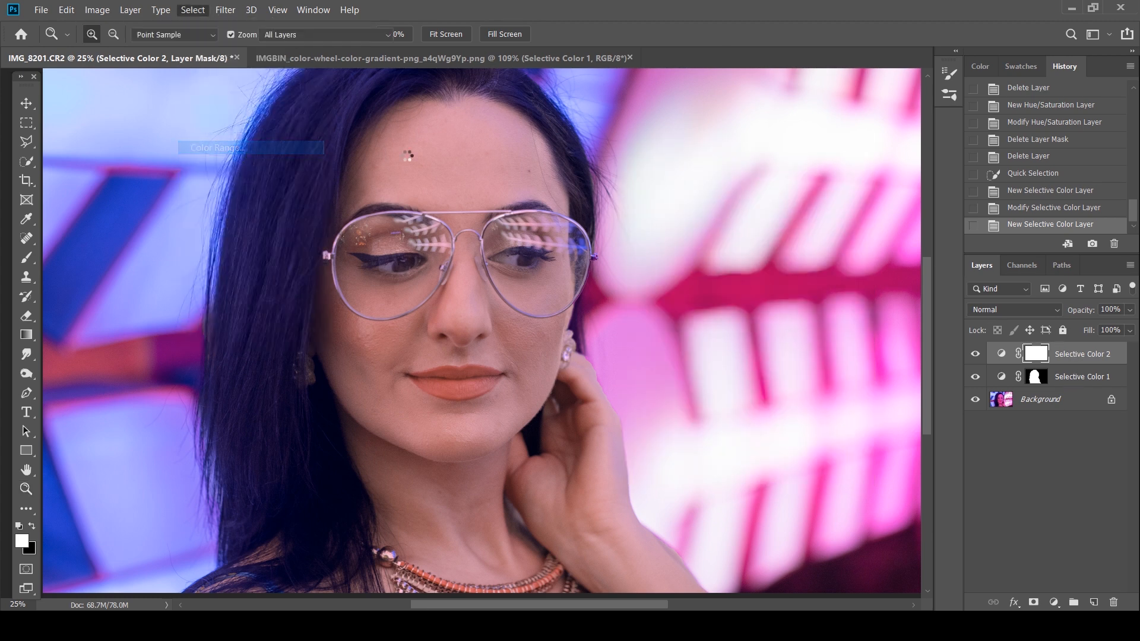
click(213, 147)
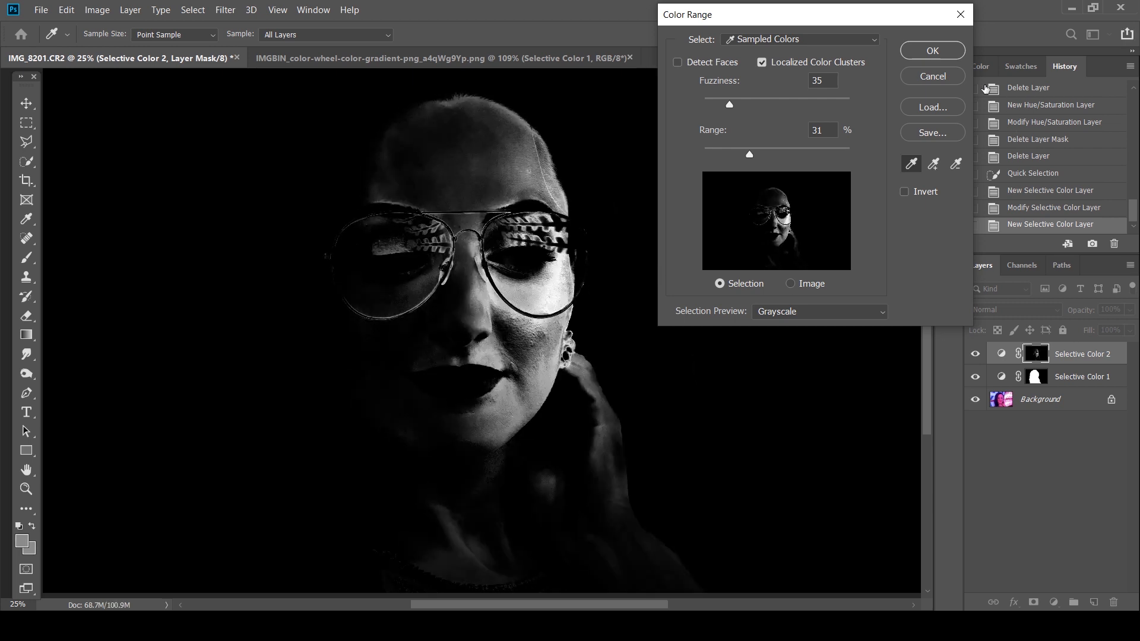
drag(729, 104, 727, 104)
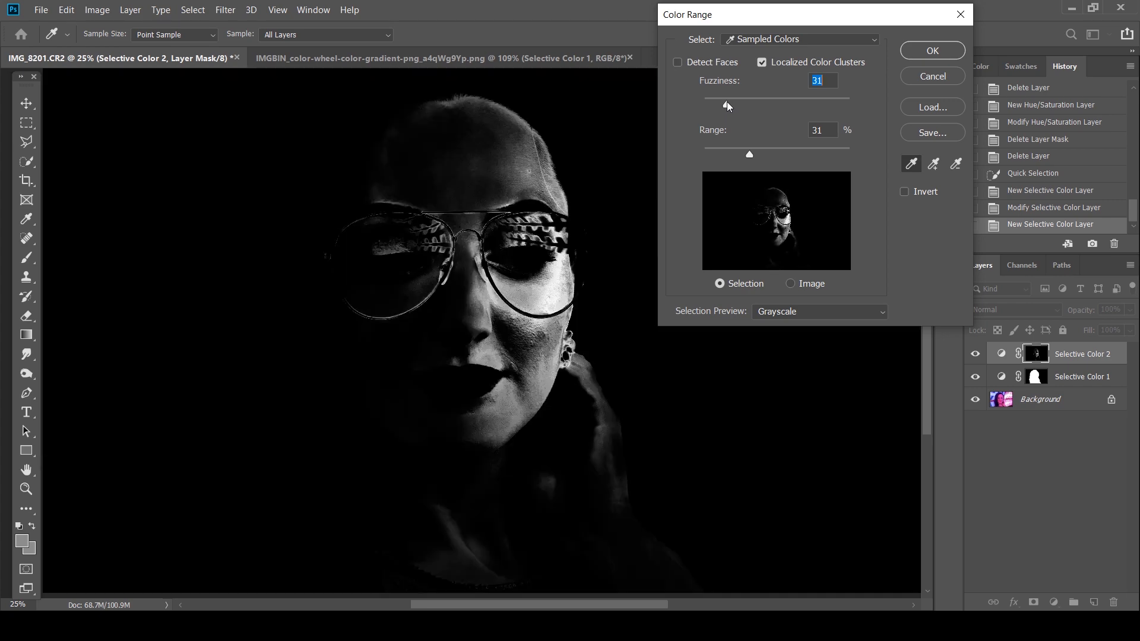
click(933, 51)
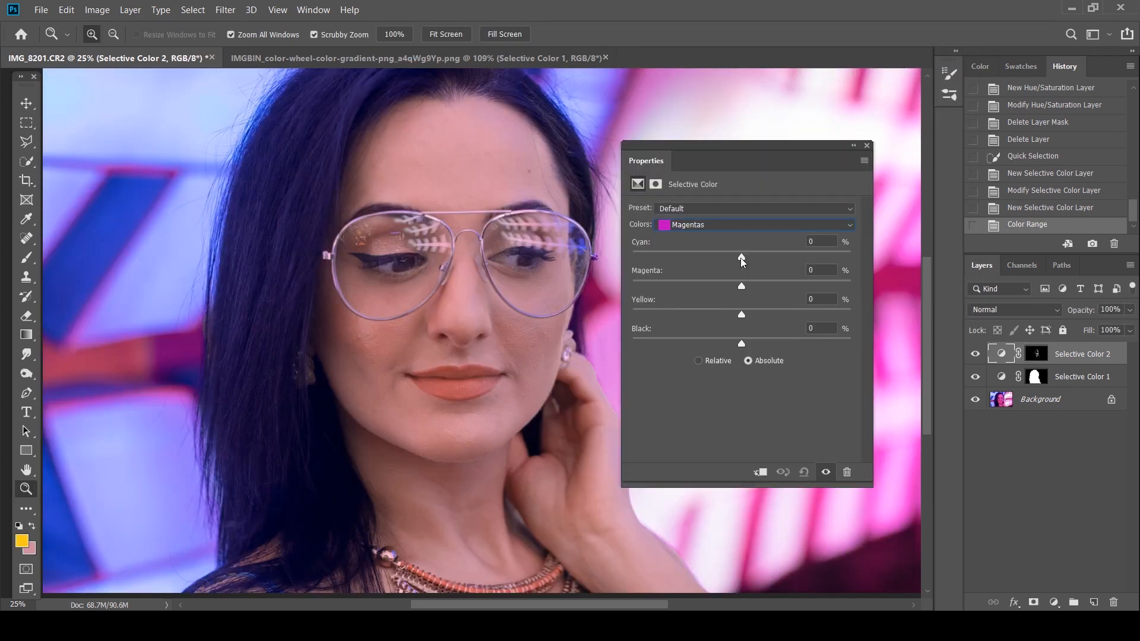
Step: Set Cyan to -38 in the Magentas of the second Selective Color layer
drag(742, 256, 714, 256)
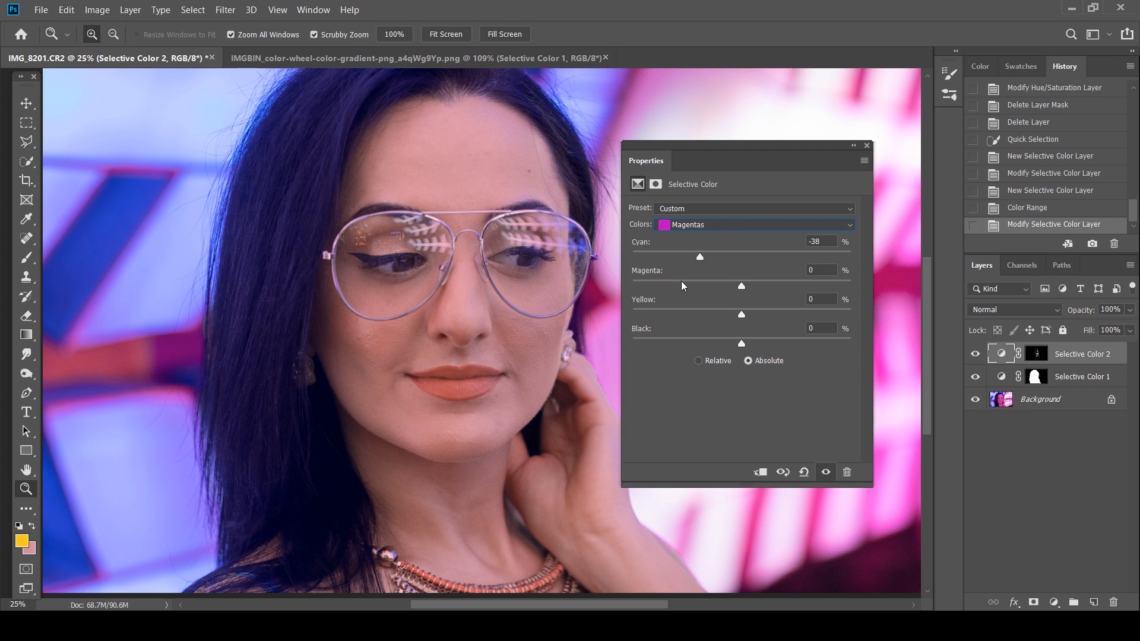
drag(741, 286, 748, 286)
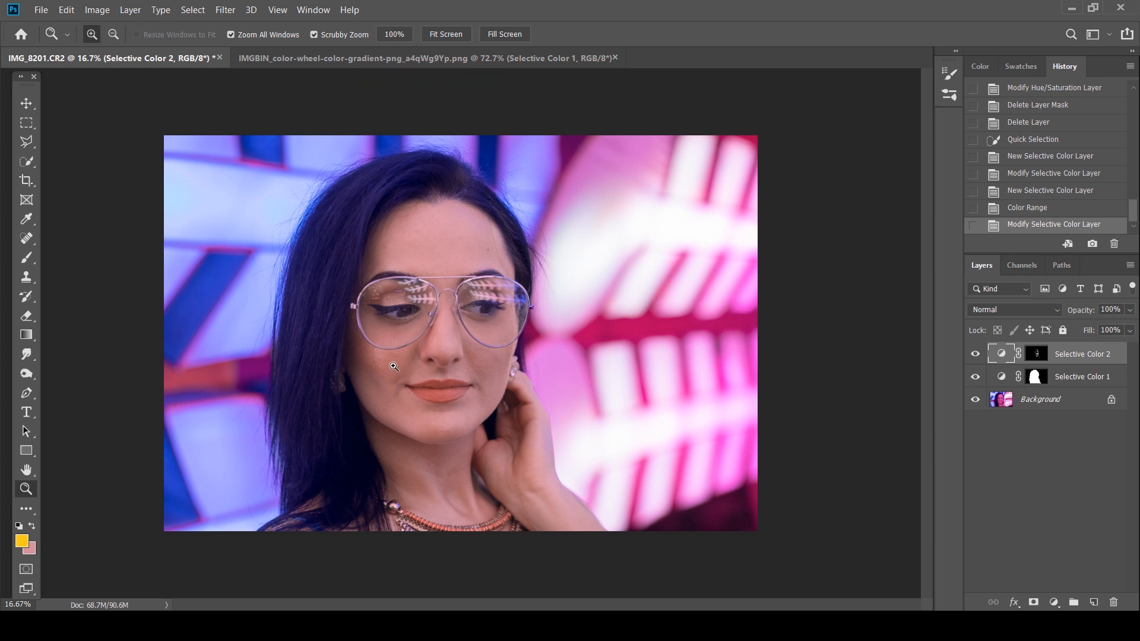
mouse_move(1035, 569)
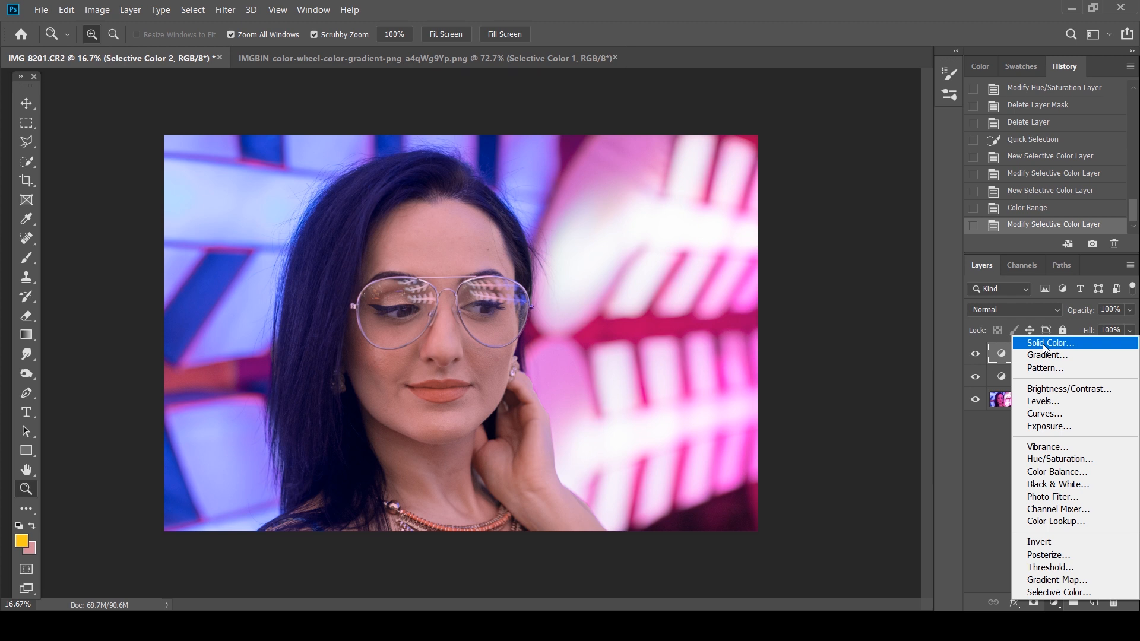
mouse_move(1059, 593)
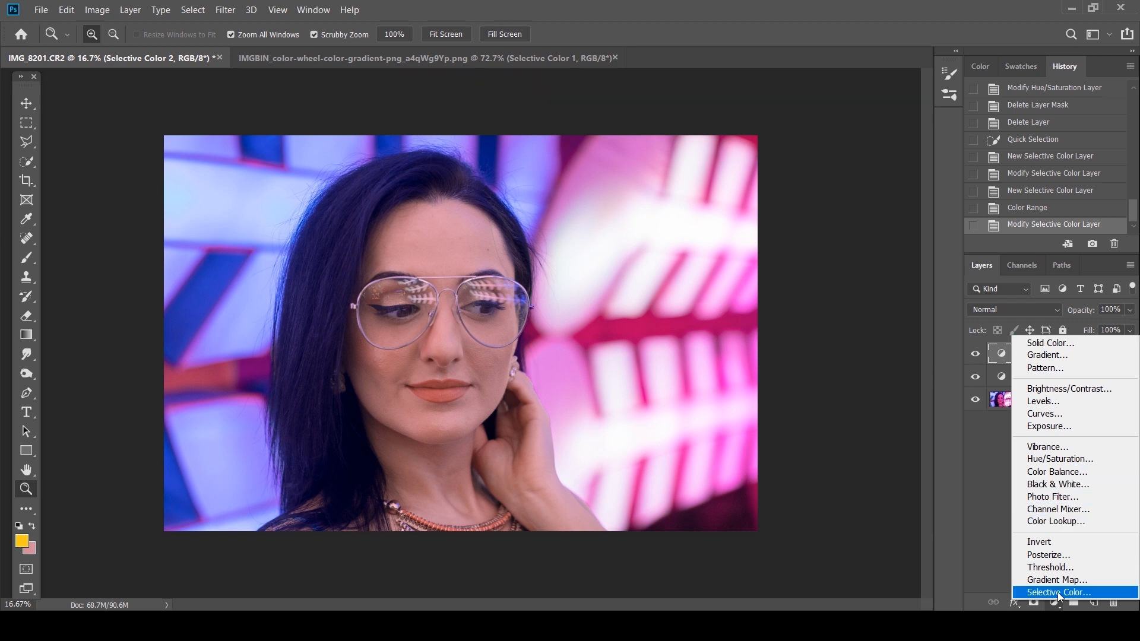
Step: Add Selective Color 3 with a Color Range mask sampled from the face's skin
click(1059, 592)
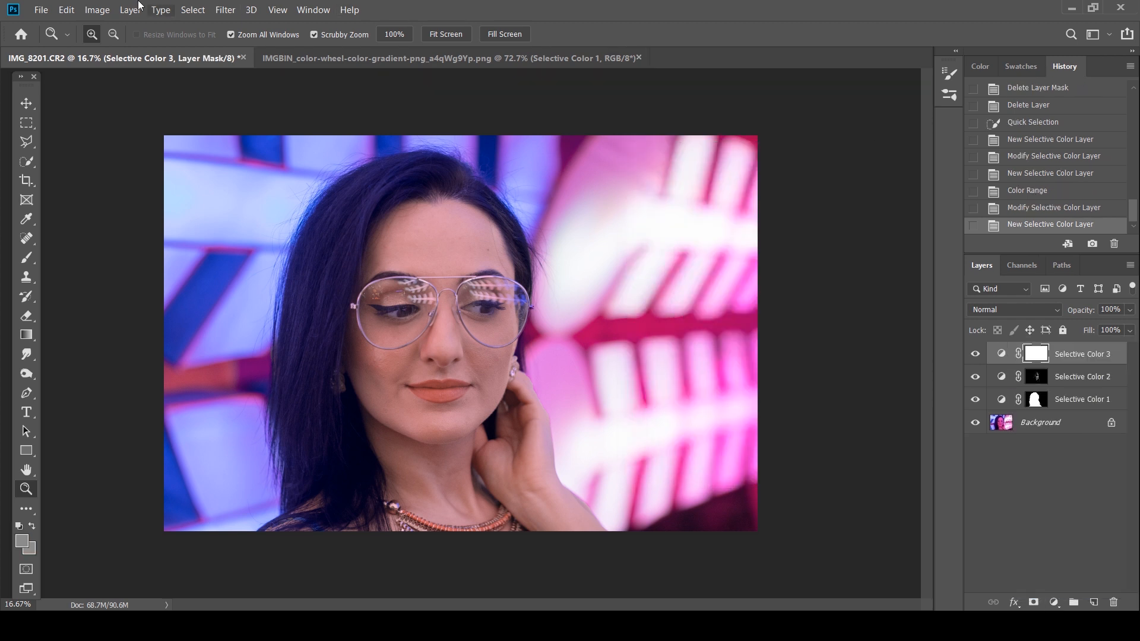
click(192, 9)
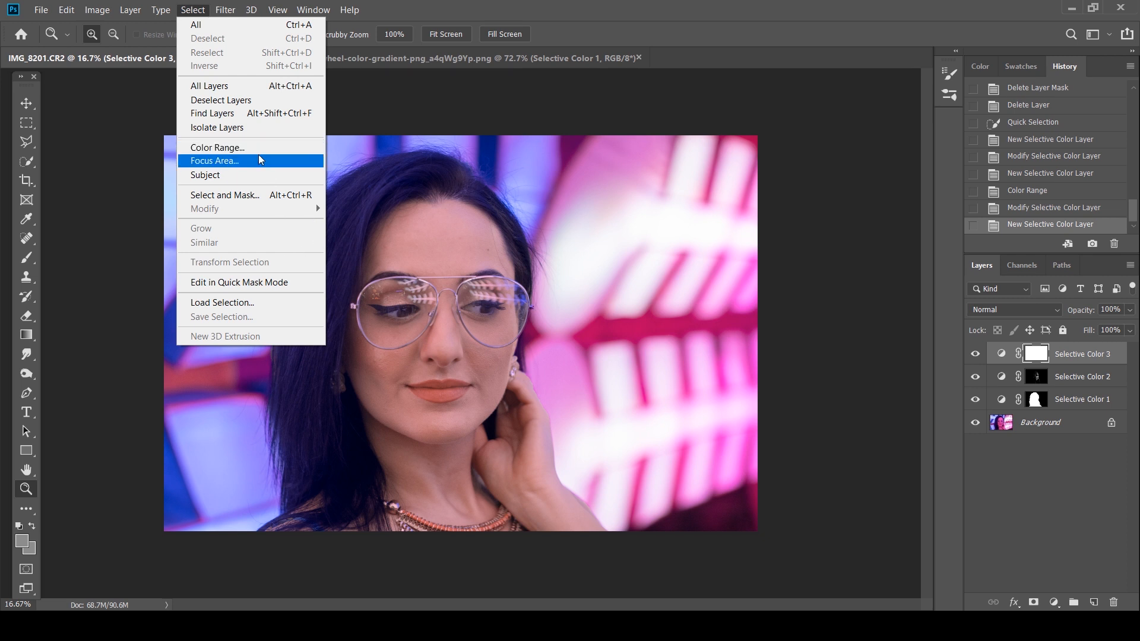
click(217, 148)
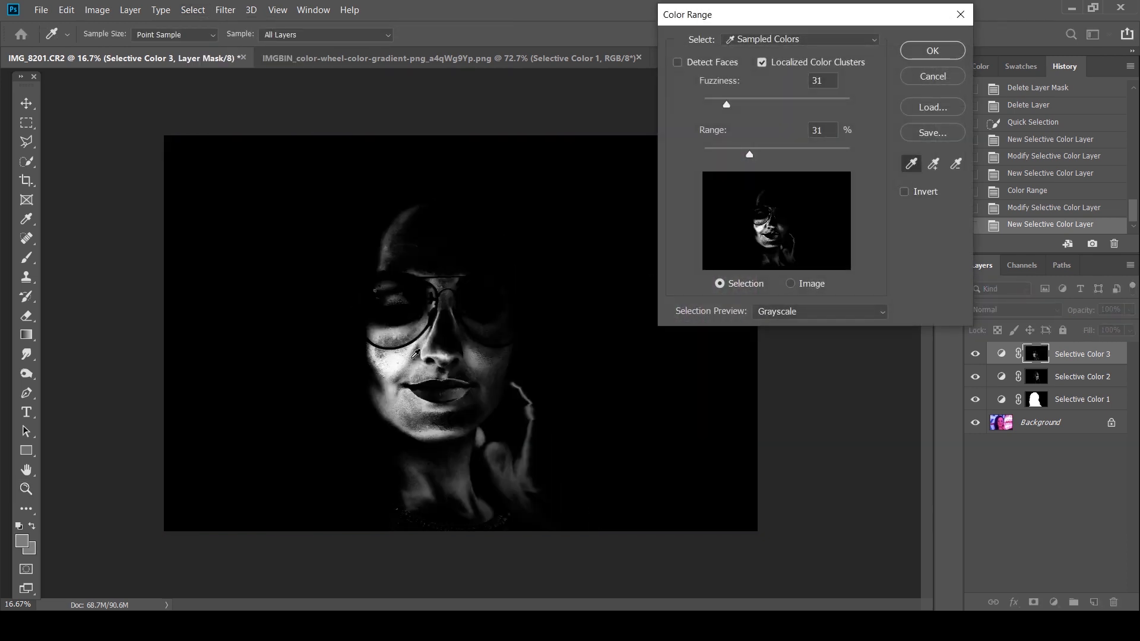
click(396, 362)
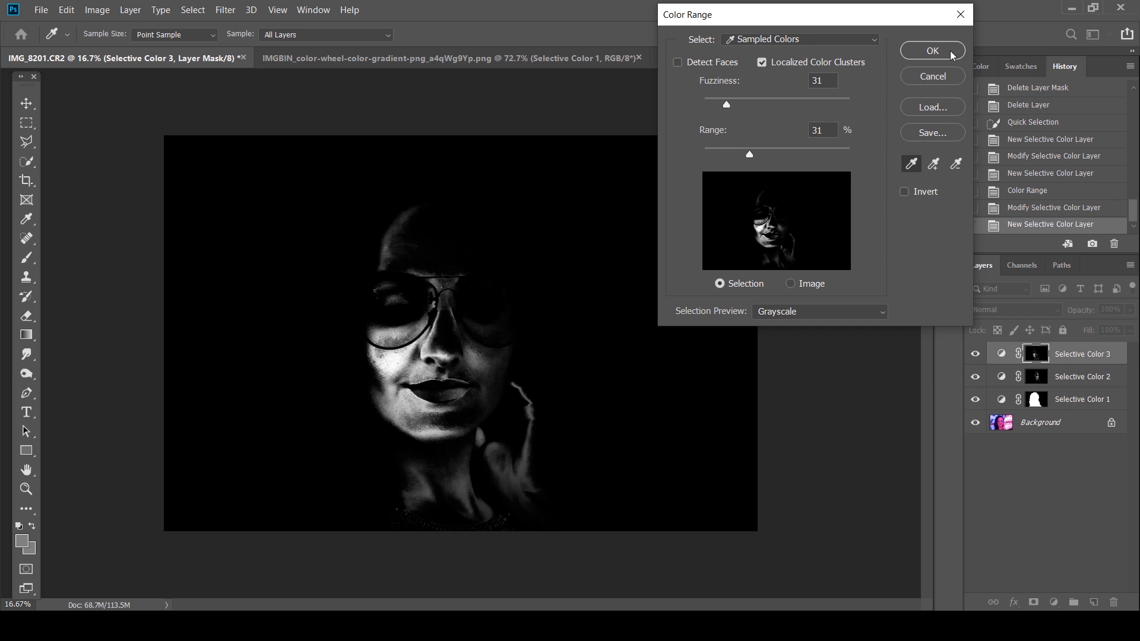
click(932, 50)
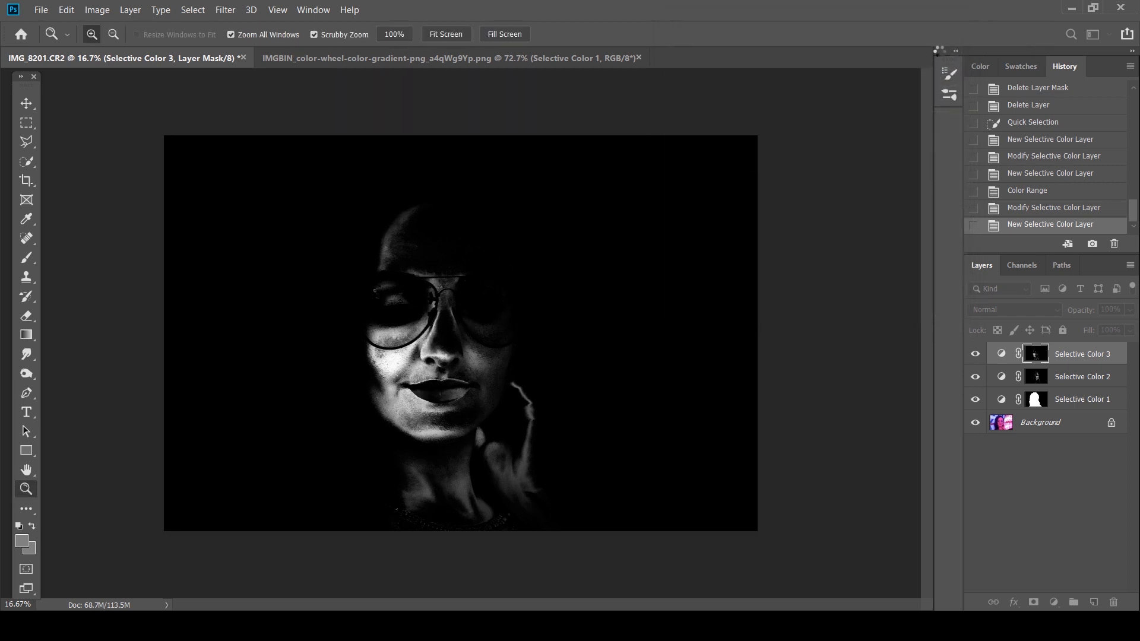
click(1002, 353)
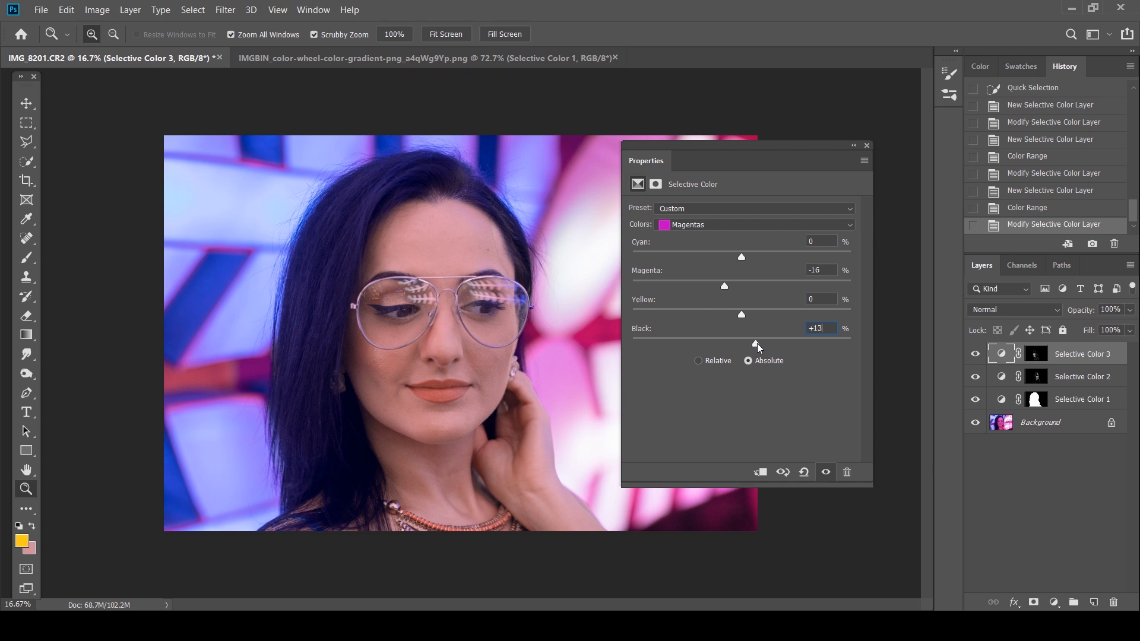
Step: Raise Black to +18 in the third Selective Color layer's Magentas
drag(756, 343, 761, 343)
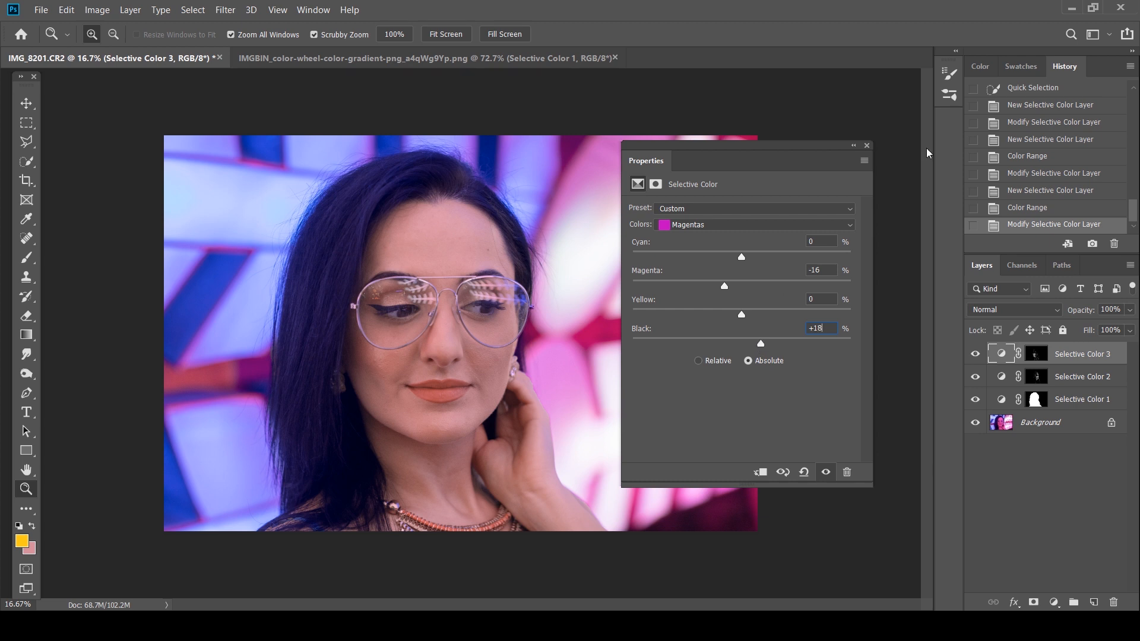
click(867, 145)
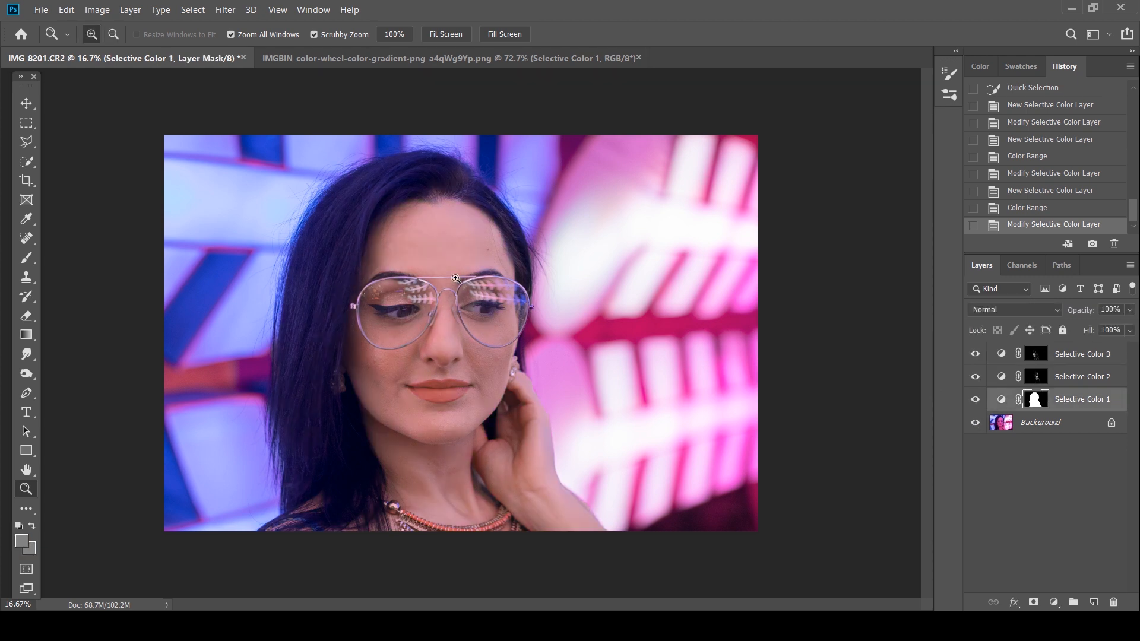
click(1054, 602)
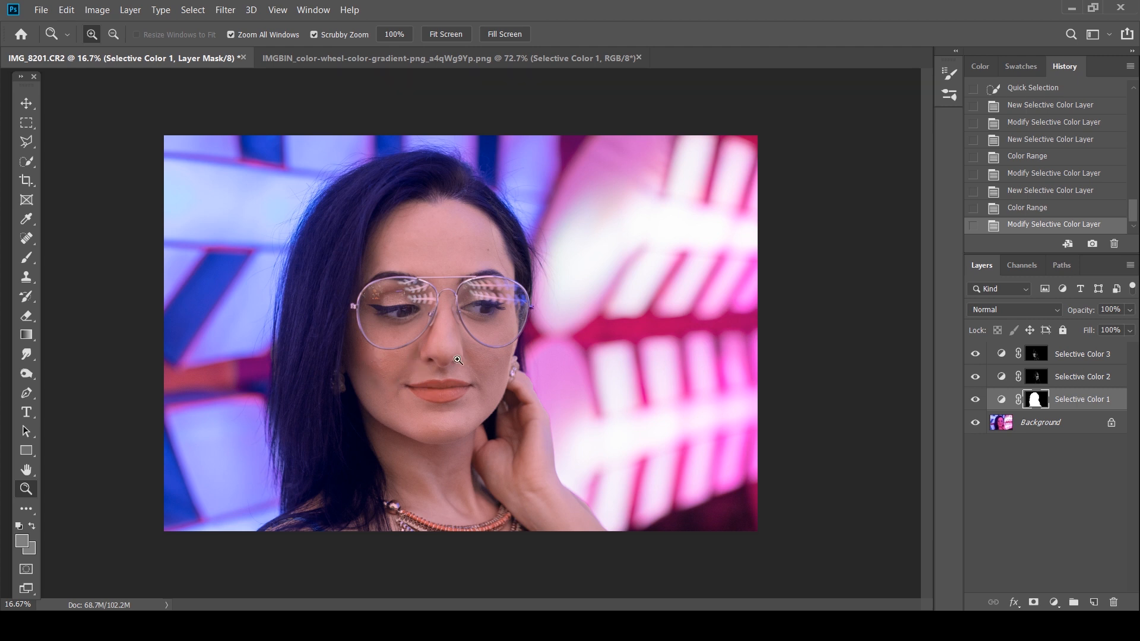
mouse_move(477, 369)
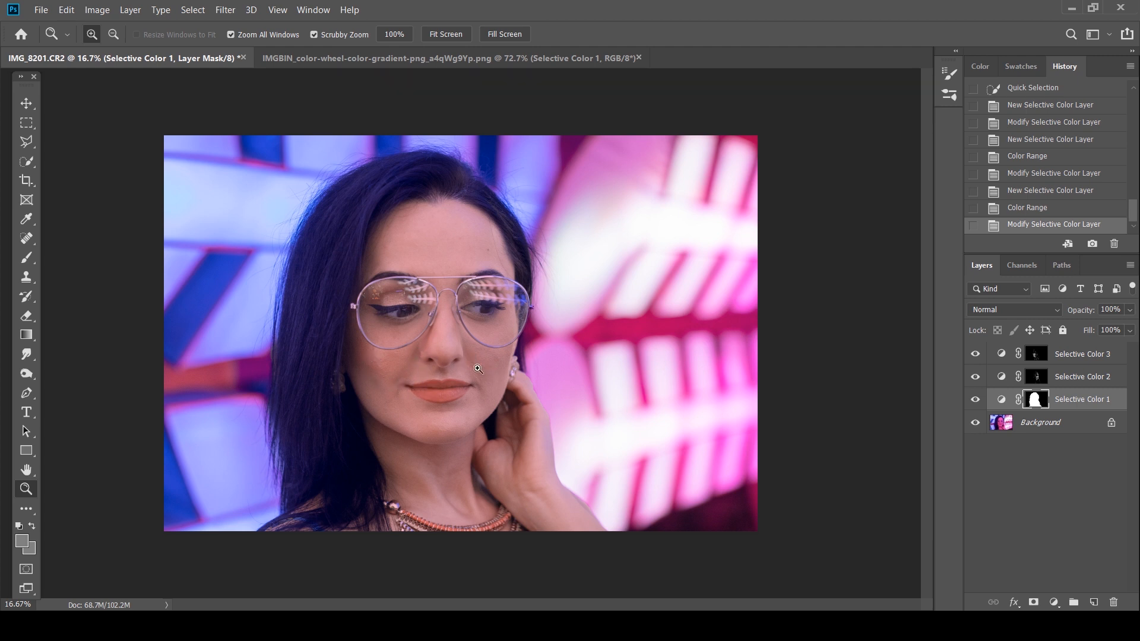
mouse_move(378, 348)
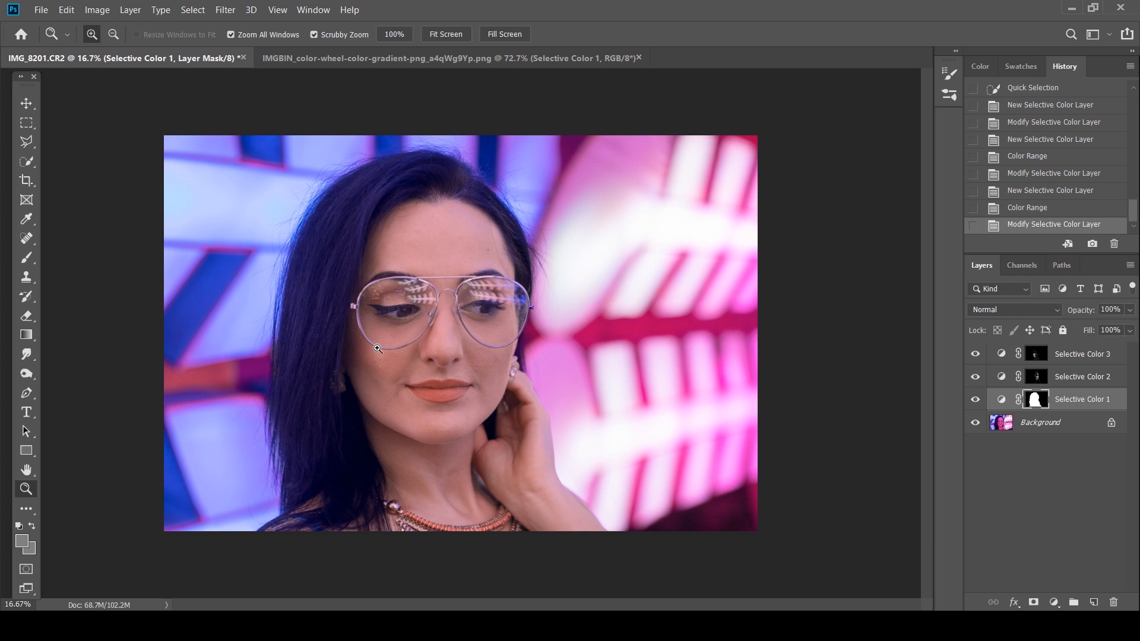
mouse_move(959, 569)
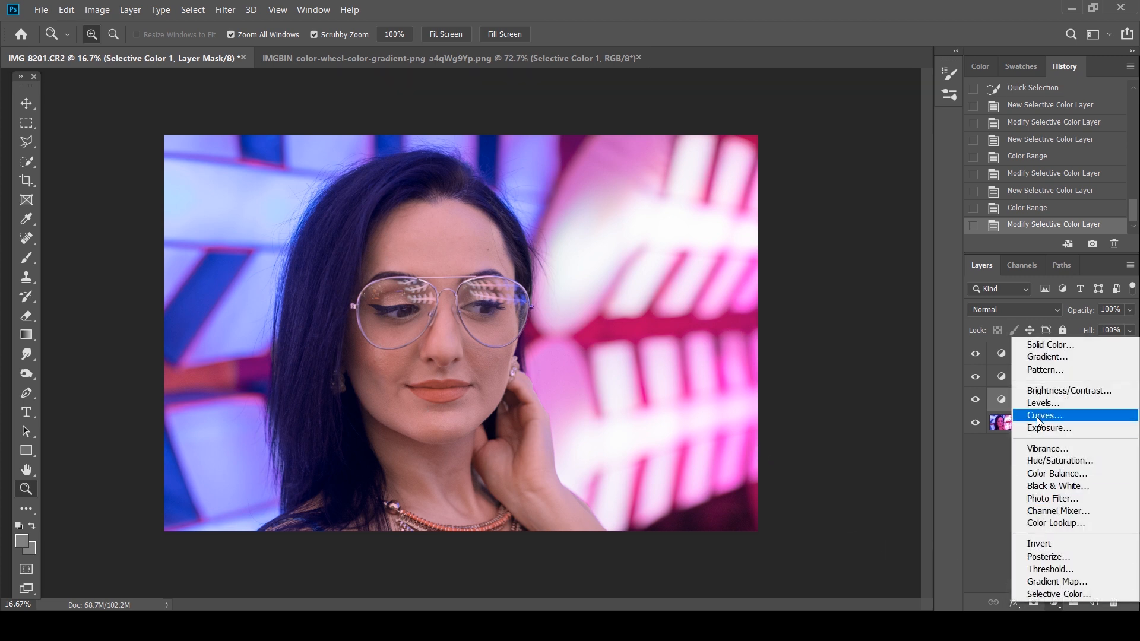
Step: Add a Curves layer on Selective Color 1 with its black point input at 8
click(1043, 415)
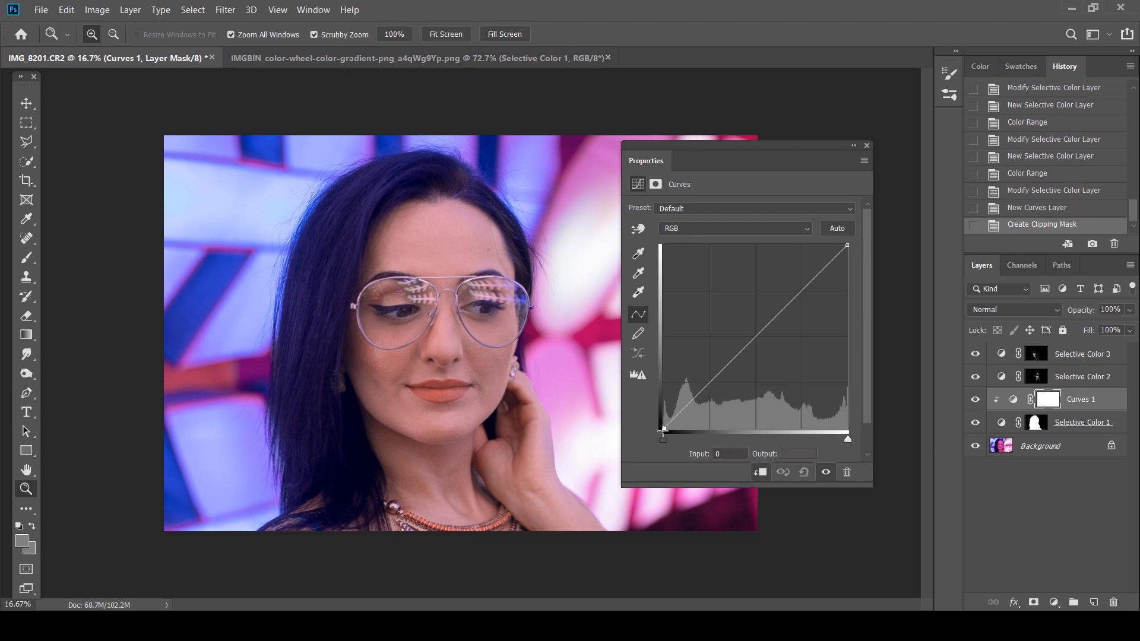
drag(663, 428, 670, 435)
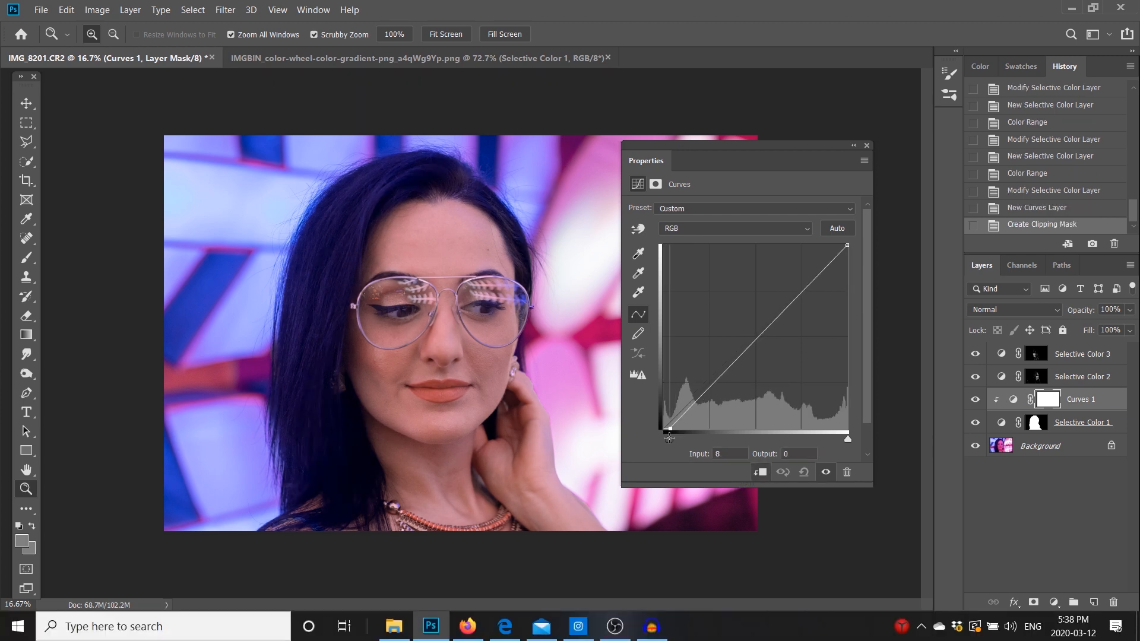